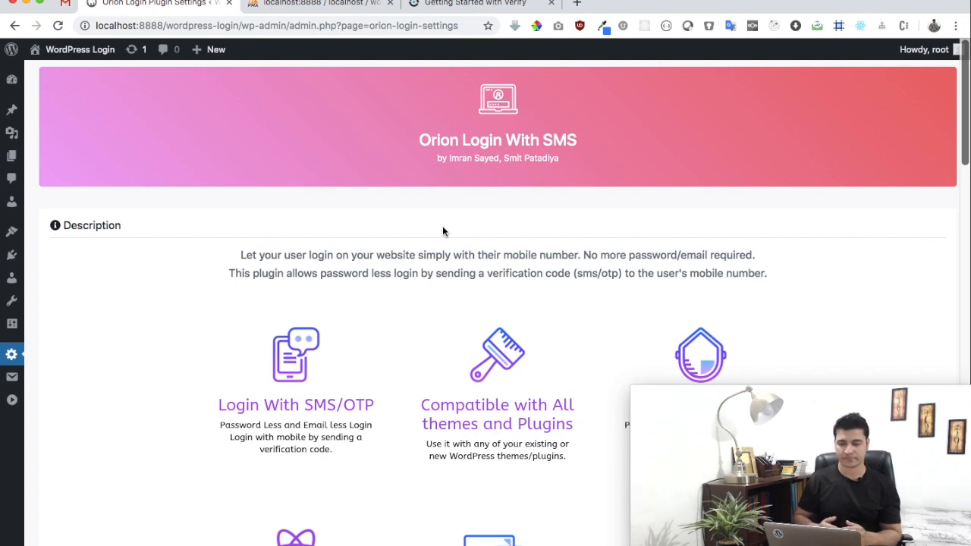
{"action": "mouse_move", "coordinate": [408, 143]}
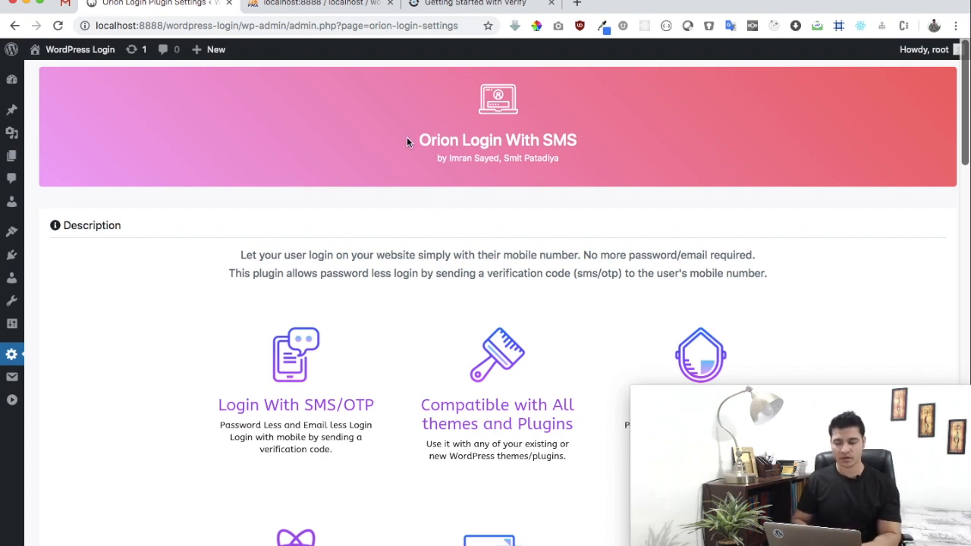
Collapse the admin menu on the Orion Login settings page and open the API Type list
{"action": "scroll", "scroll_direction": "down", "scroll_amount": 3}
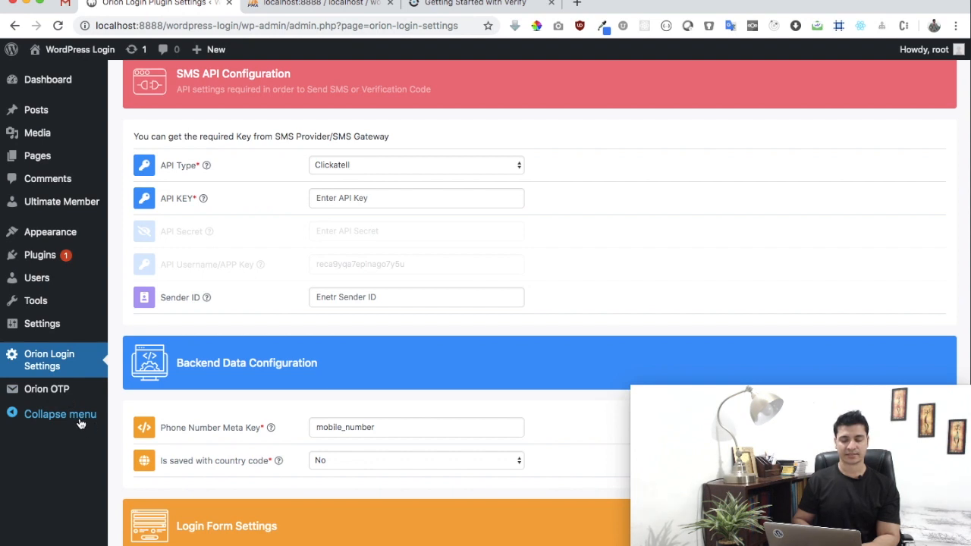
{"action": "left_click", "coordinate": [60, 414]}
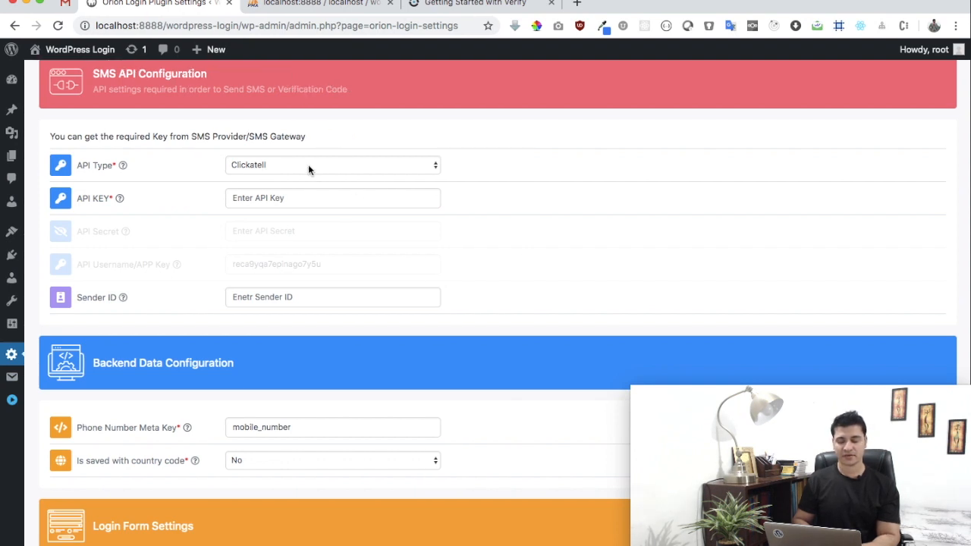
{"action": "left_click", "coordinate": [333, 164]}
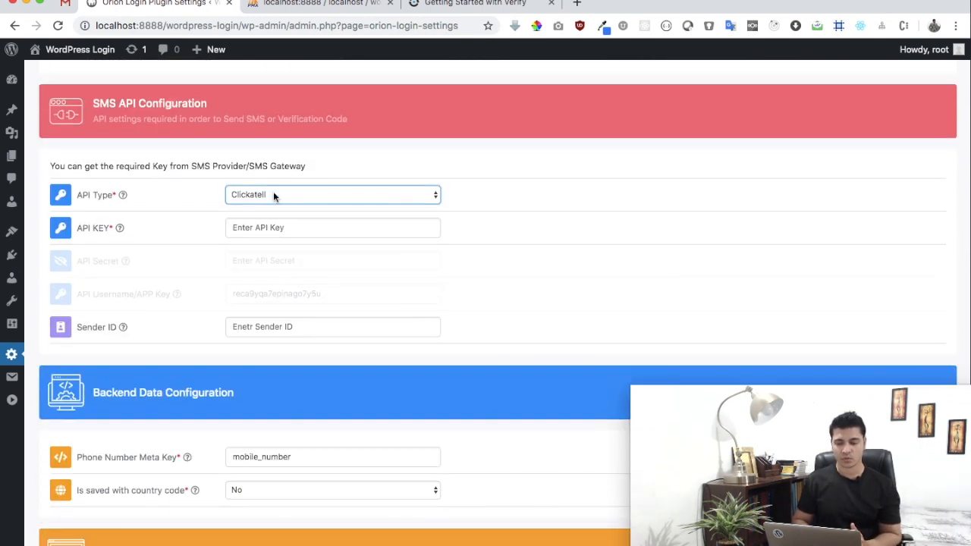
{"action": "left_click", "coordinate": [333, 194]}
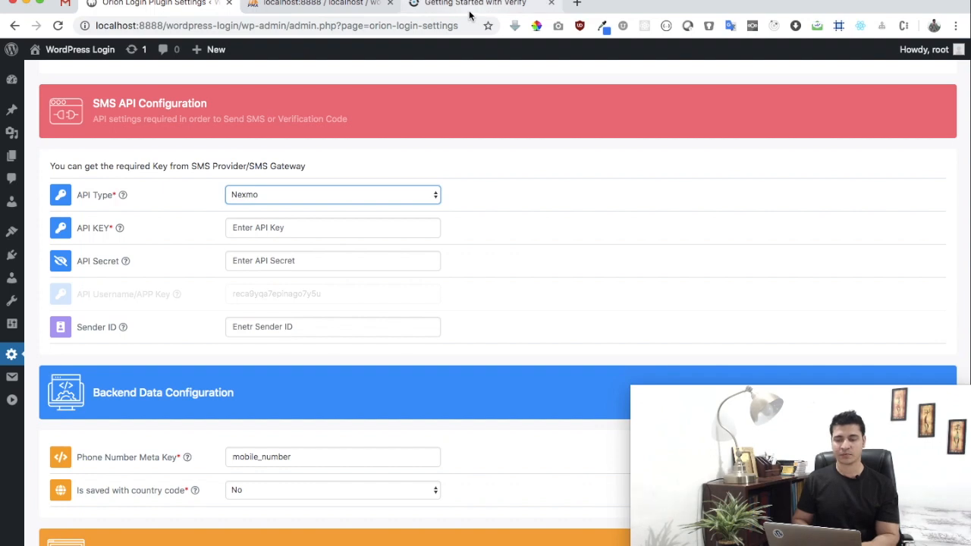
{"action": "left_click", "coordinate": [474, 5]}
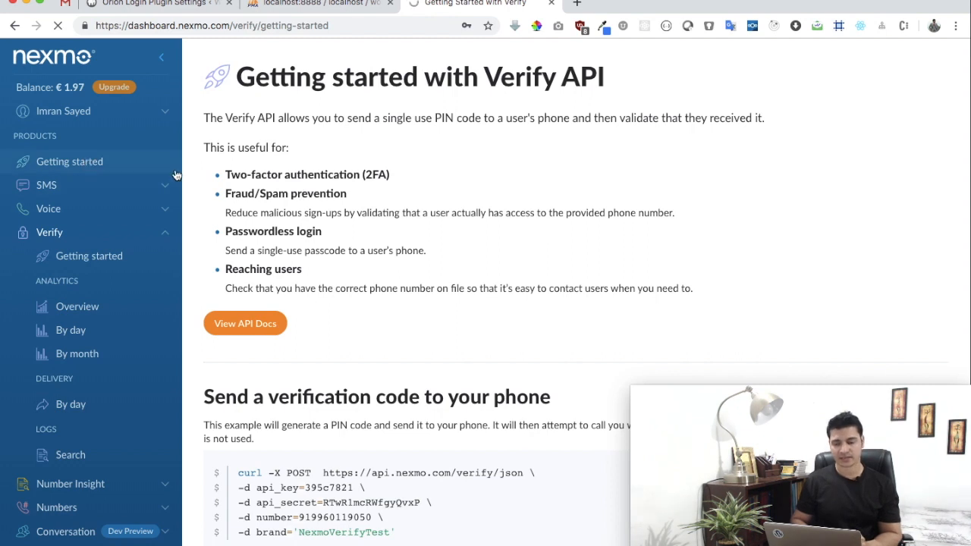
{"action": "left_click", "coordinate": [69, 161]}
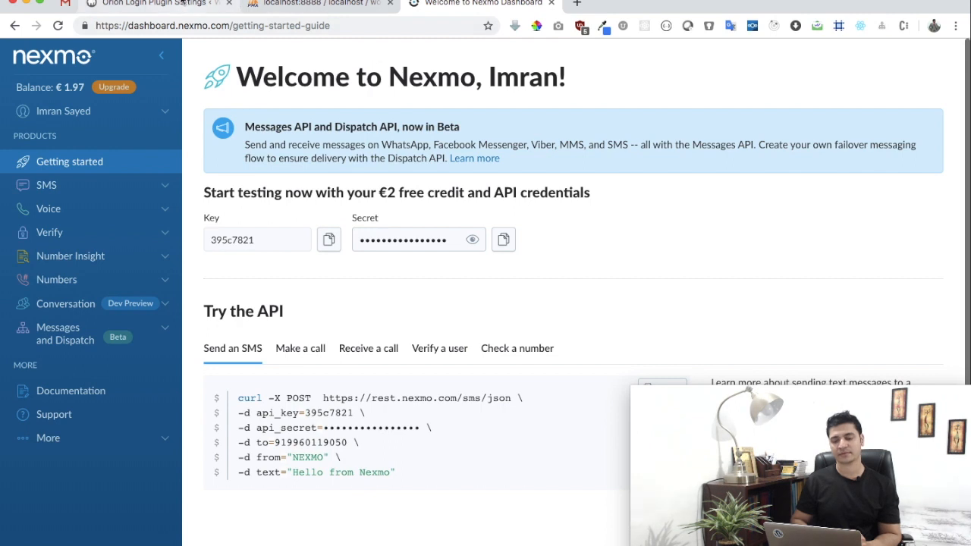
{"action": "left_click", "coordinate": [152, 4]}
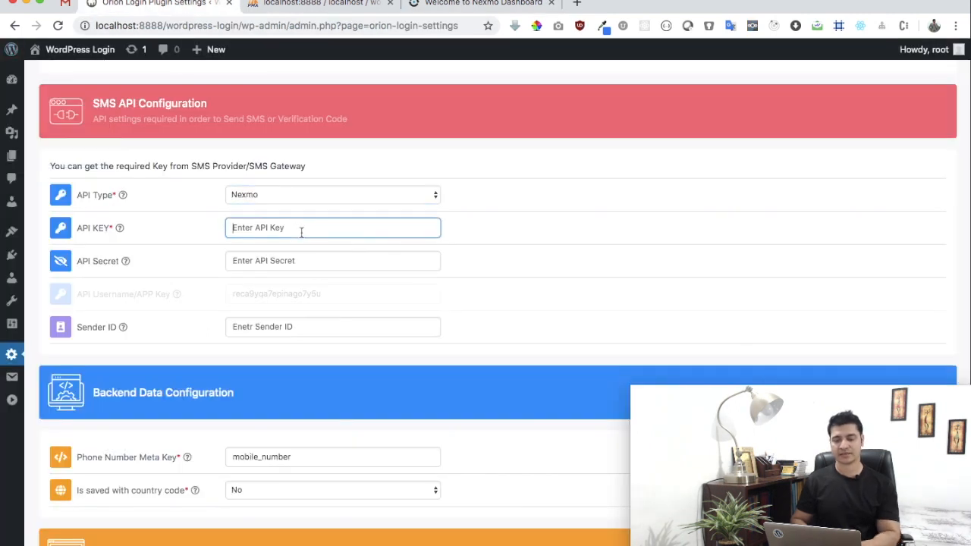
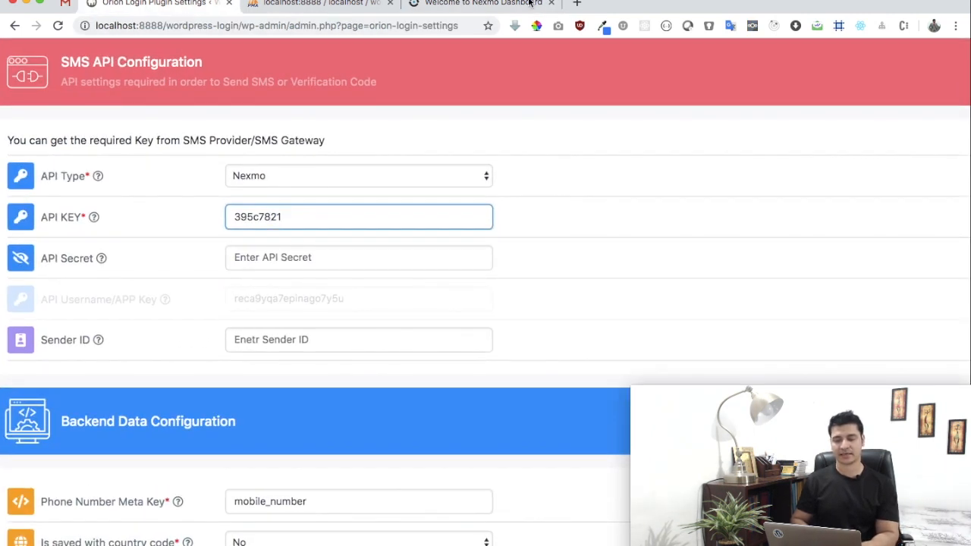
Return to the Nexmo dashboard to get the API secret
{"action": "left_click", "coordinate": [486, 3]}
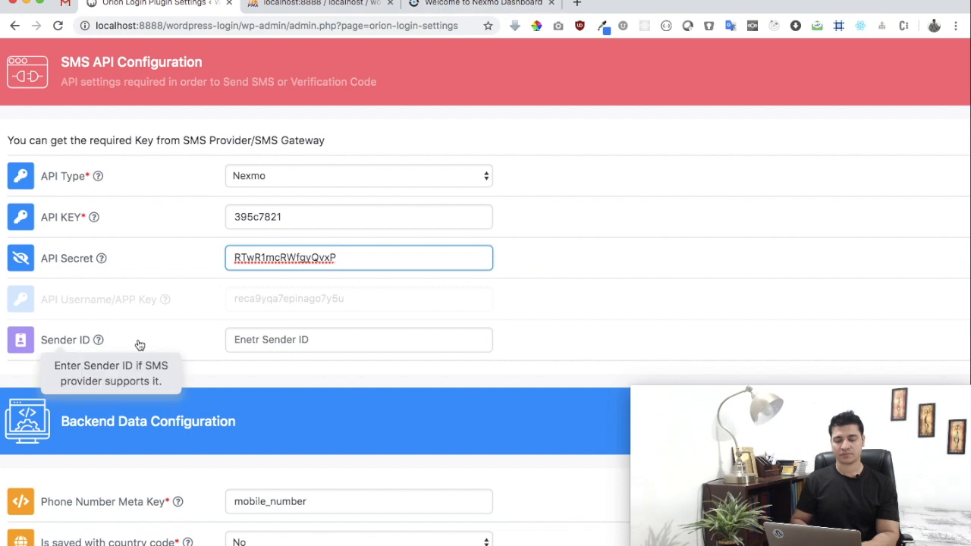
{"action": "left_click", "coordinate": [482, 3]}
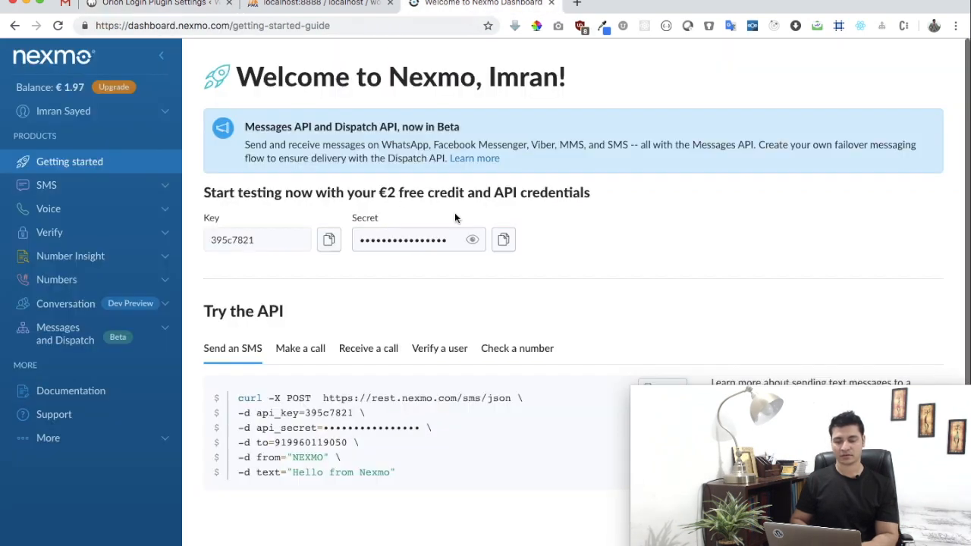
{"action": "scroll", "scroll_direction": "down", "scroll_amount": 3}
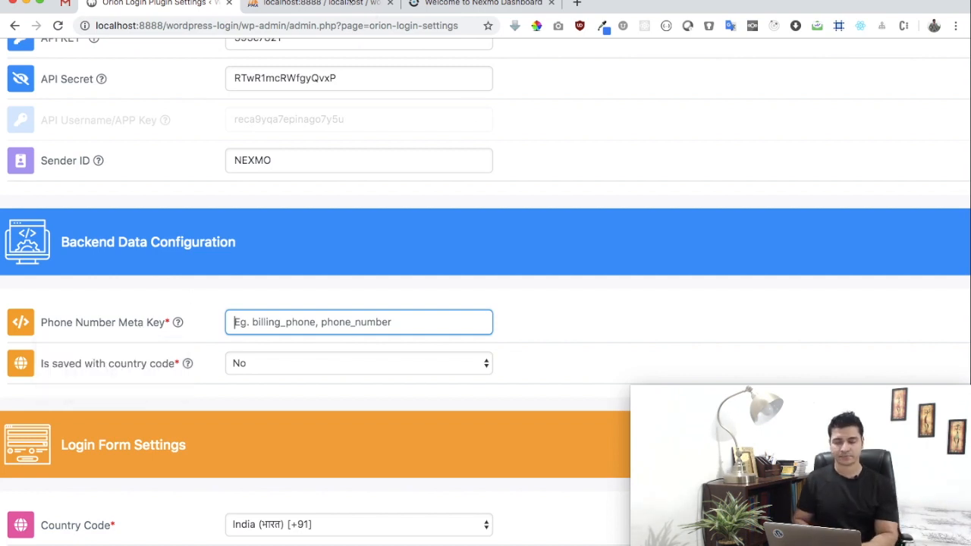
Browse wp_usermeta in phpMyAdmin and copy the mobile_number meta key into the plugin
{"action": "left_click", "coordinate": [319, 3]}
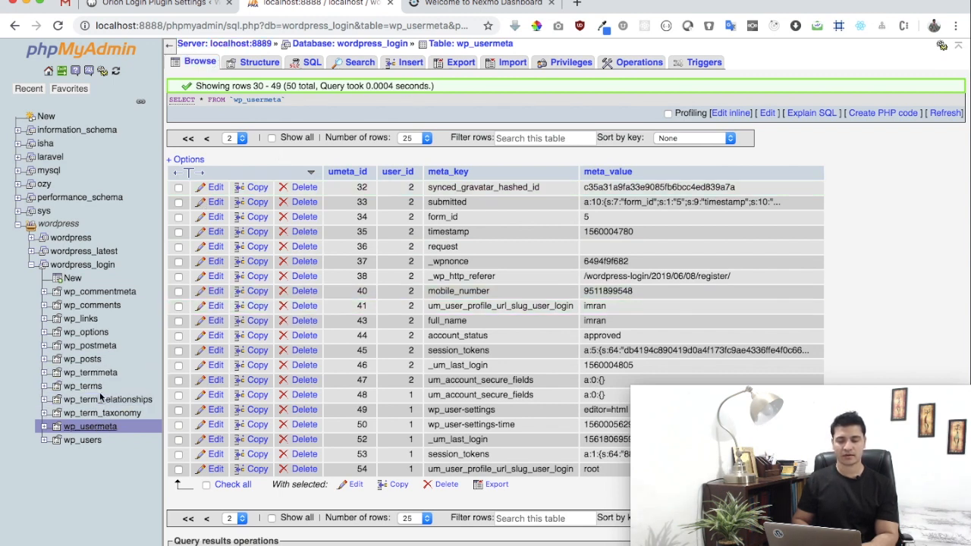
{"action": "left_click", "coordinate": [259, 62]}
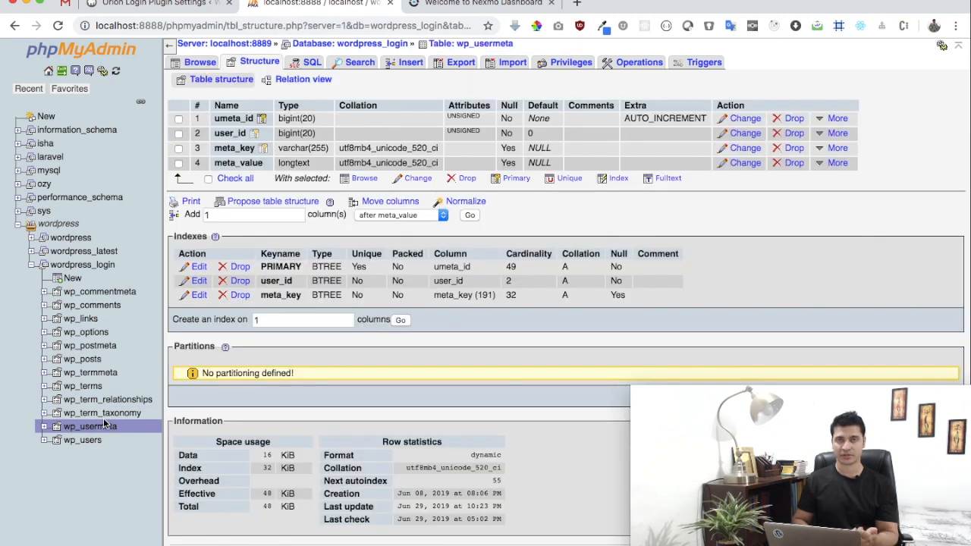
{"action": "left_click", "coordinate": [199, 62]}
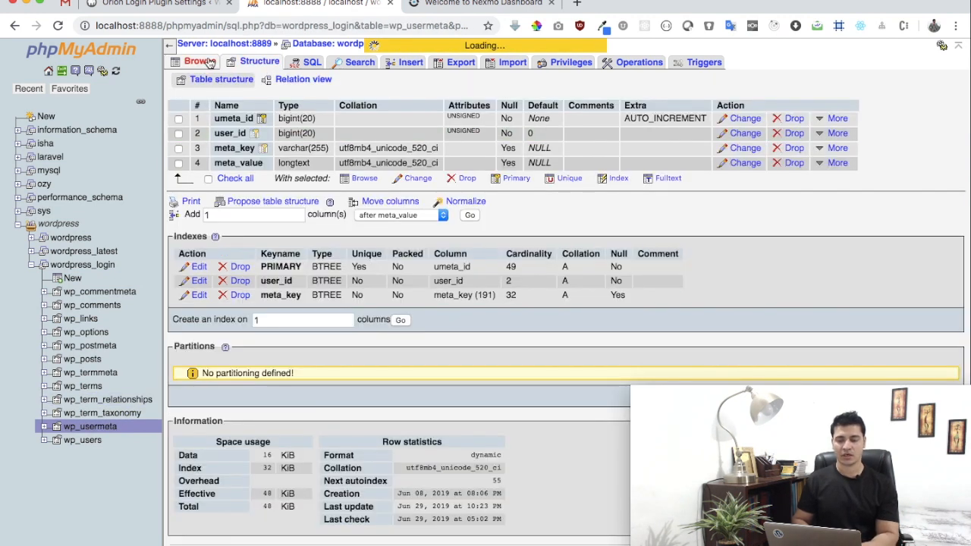
{"action": "left_click", "coordinate": [200, 62]}
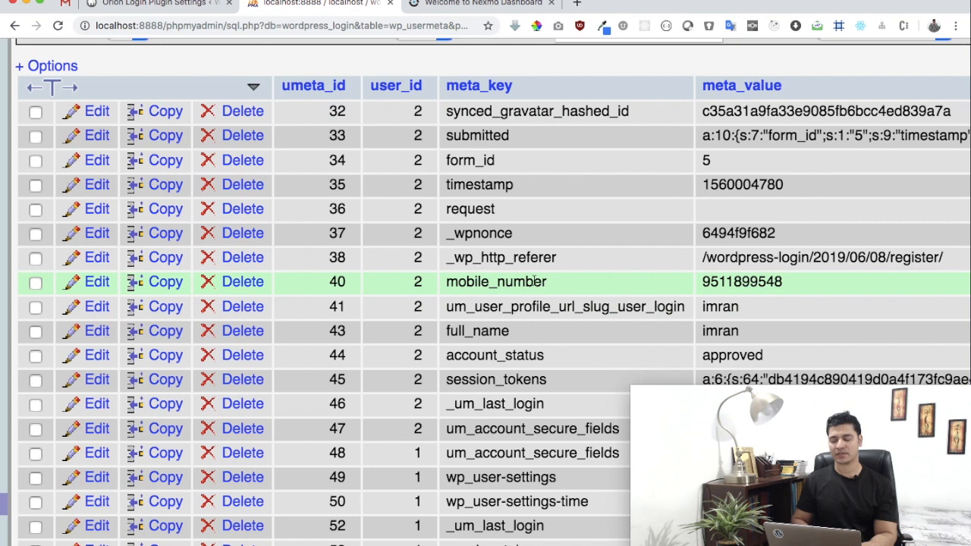
{"action": "double_click", "coordinate": [497, 282]}
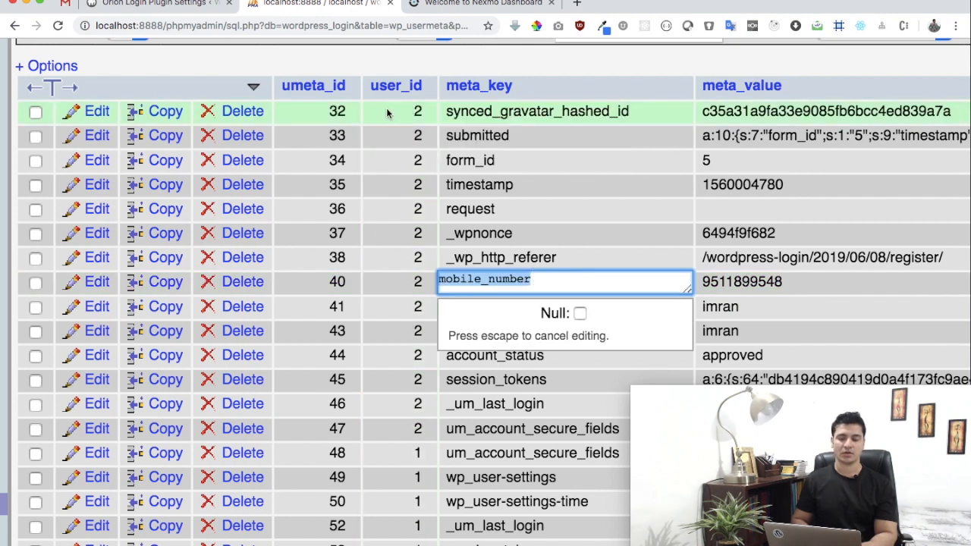
{"action": "mouse_move", "coordinate": [478, 85]}
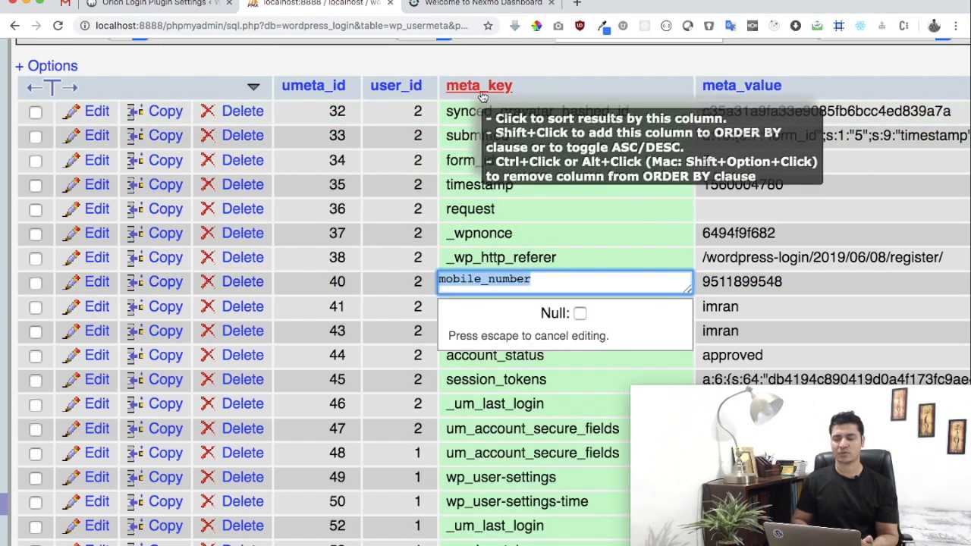
{"action": "left_click", "coordinate": [136, 5]}
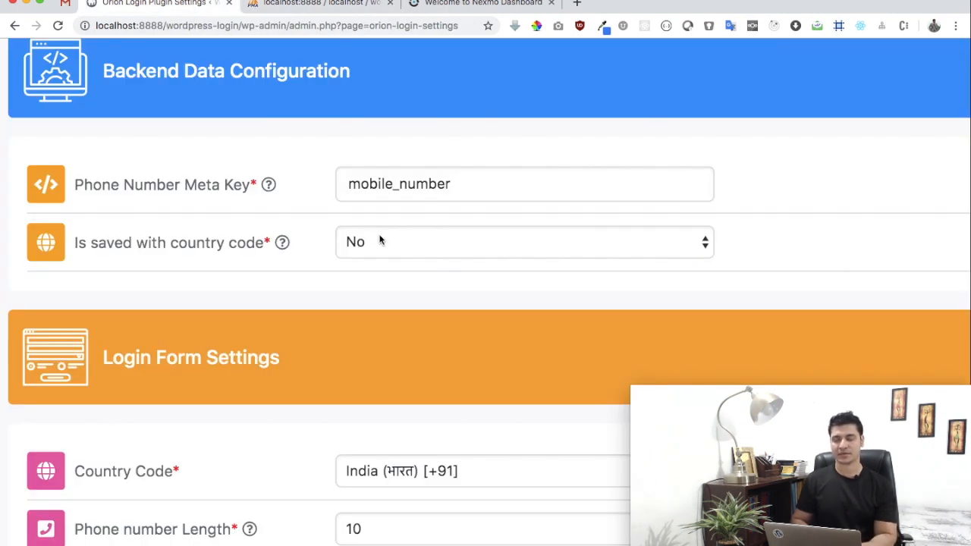
Set 'Is saved with country code' to No, keeping mobile_number as phone meta key
{"action": "left_click", "coordinate": [524, 242]}
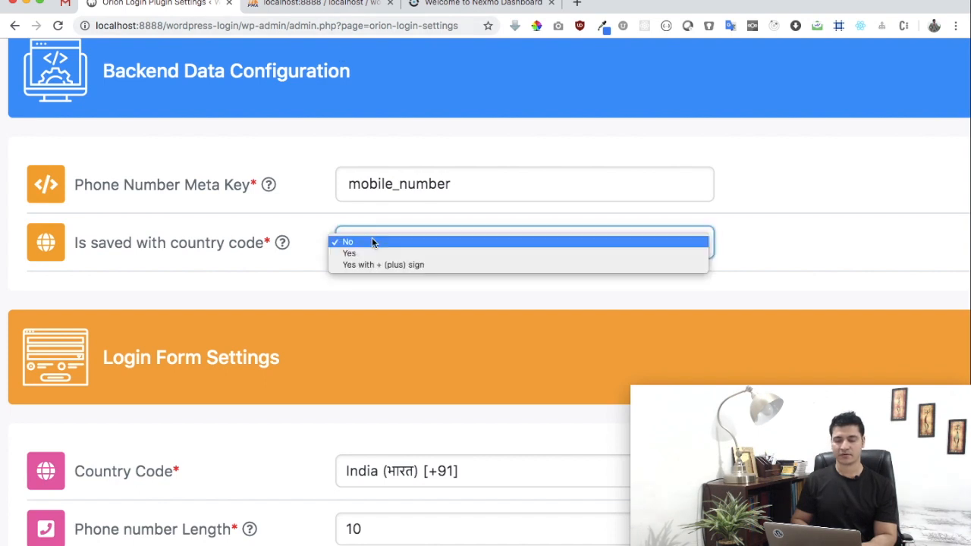
{"action": "left_click", "coordinate": [348, 241]}
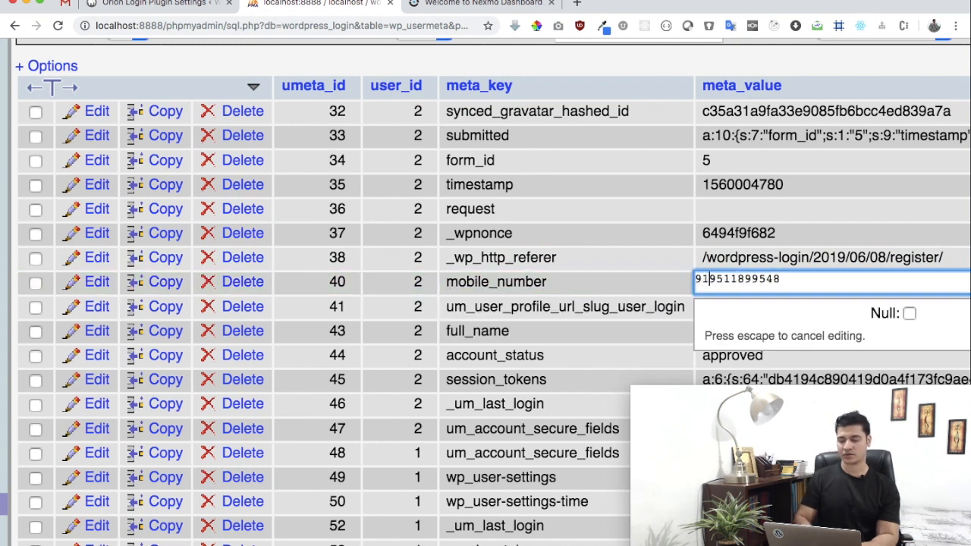
{"action": "left_click", "coordinate": [151, 4]}
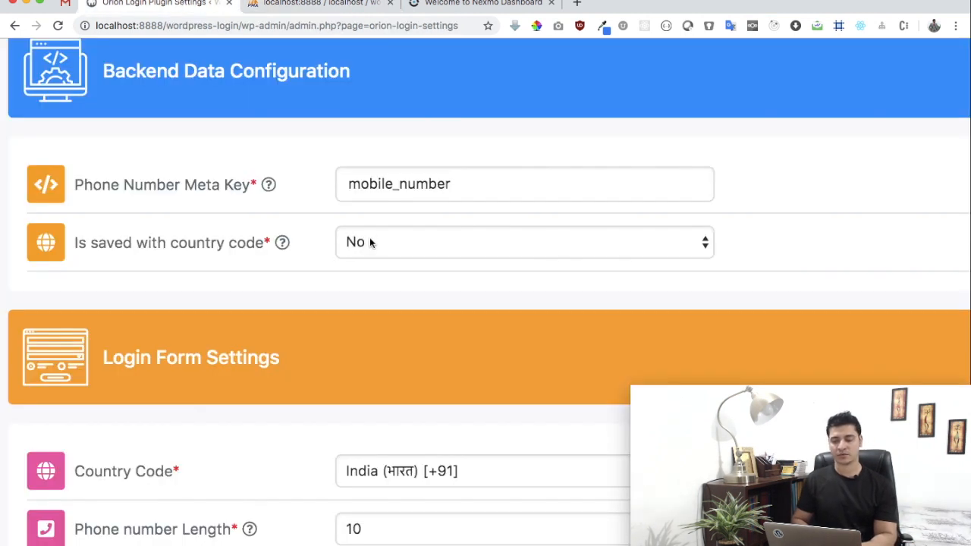
{"action": "left_click", "coordinate": [523, 242]}
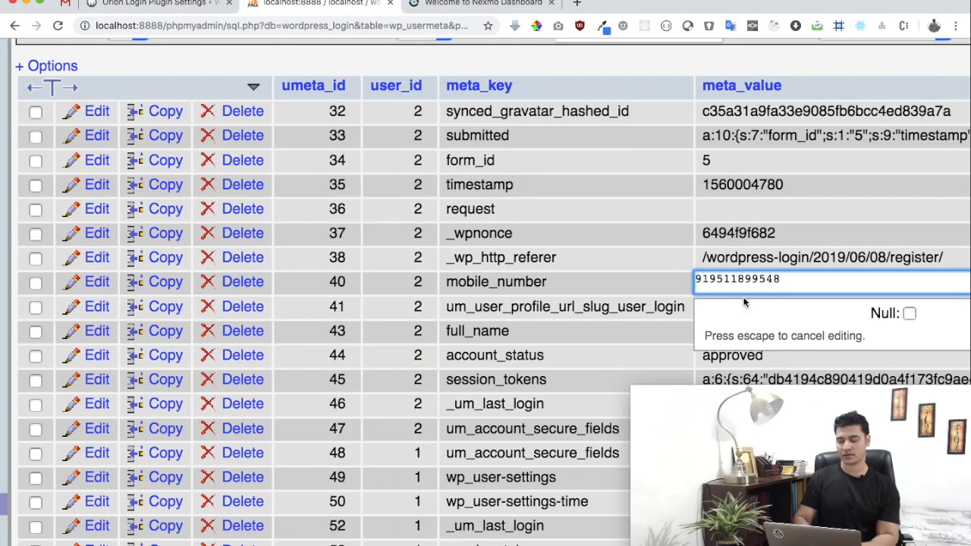
{"action": "type", "text": "+"}
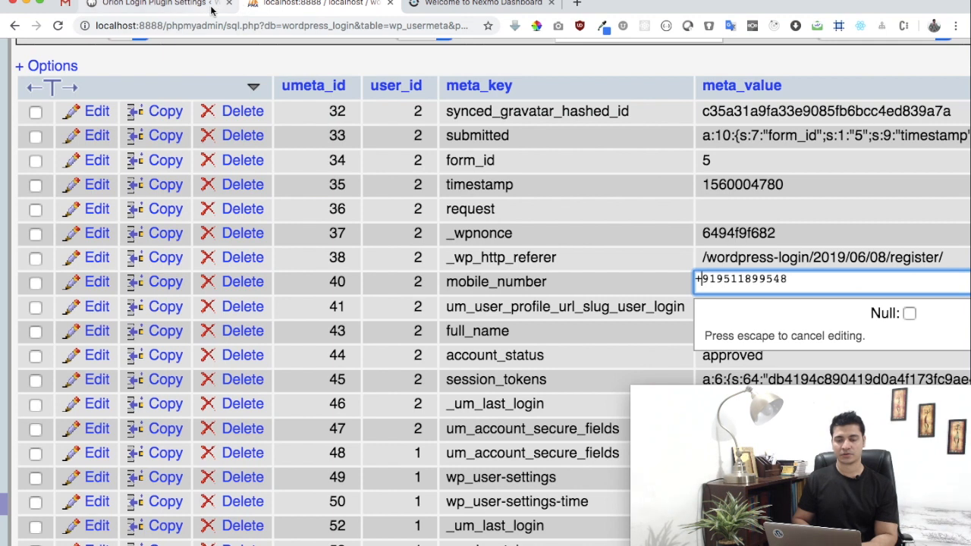
{"action": "left_click", "coordinate": [152, 5]}
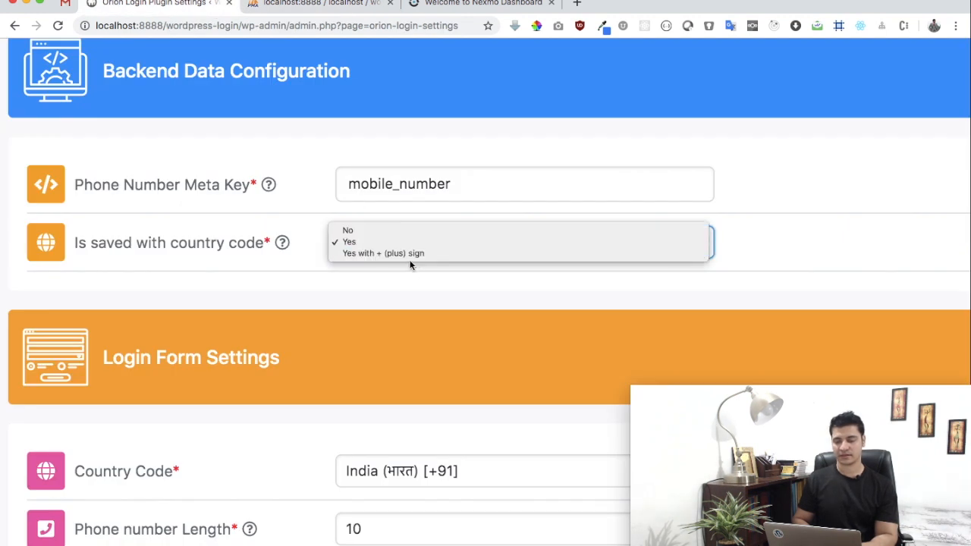
{"action": "left_click", "coordinate": [383, 253]}
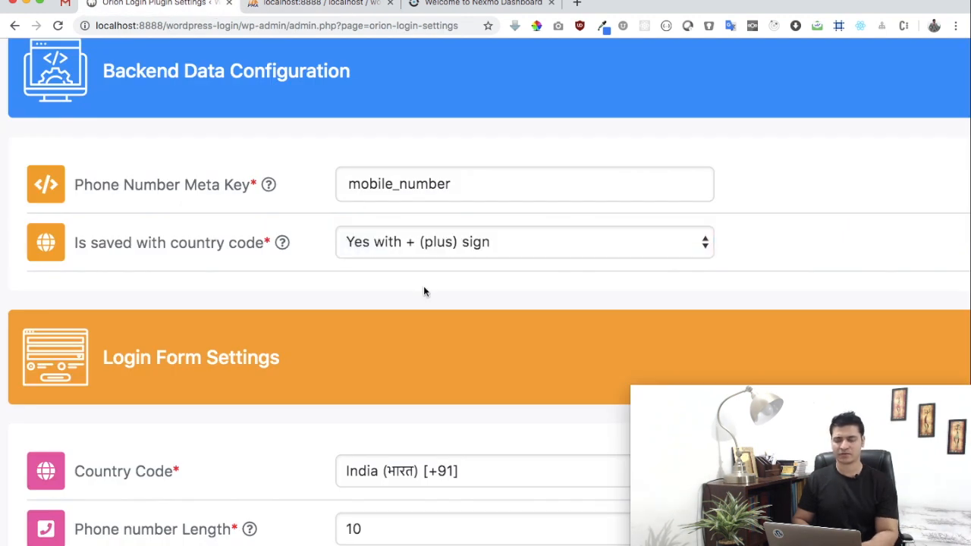
{"action": "left_click", "coordinate": [523, 241]}
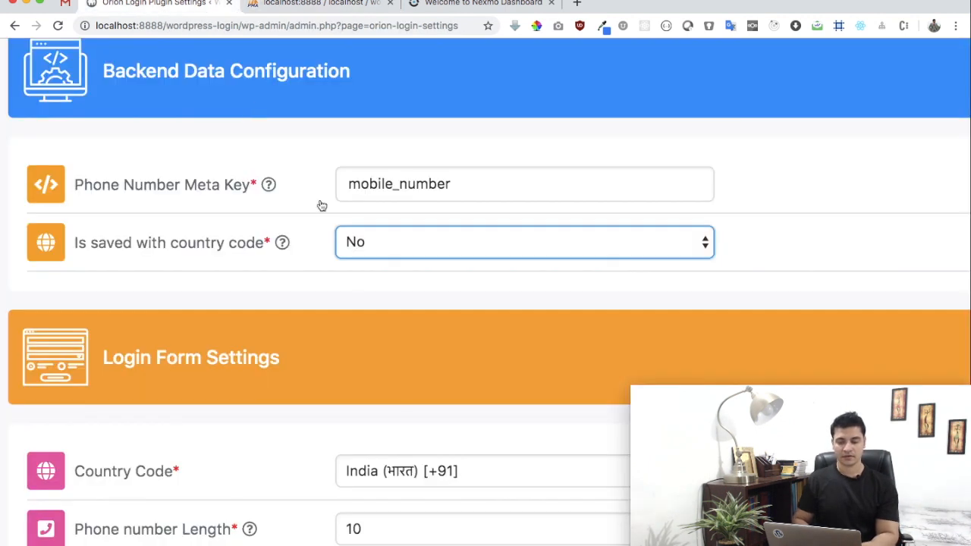
{"action": "scroll", "scroll_direction": "down", "scroll_amount": 3}
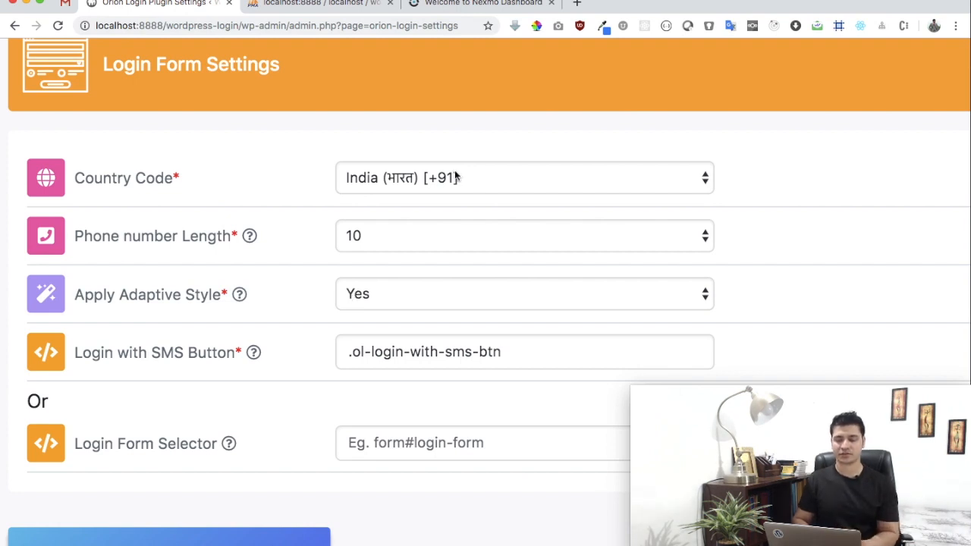
{"action": "left_click", "coordinate": [524, 177]}
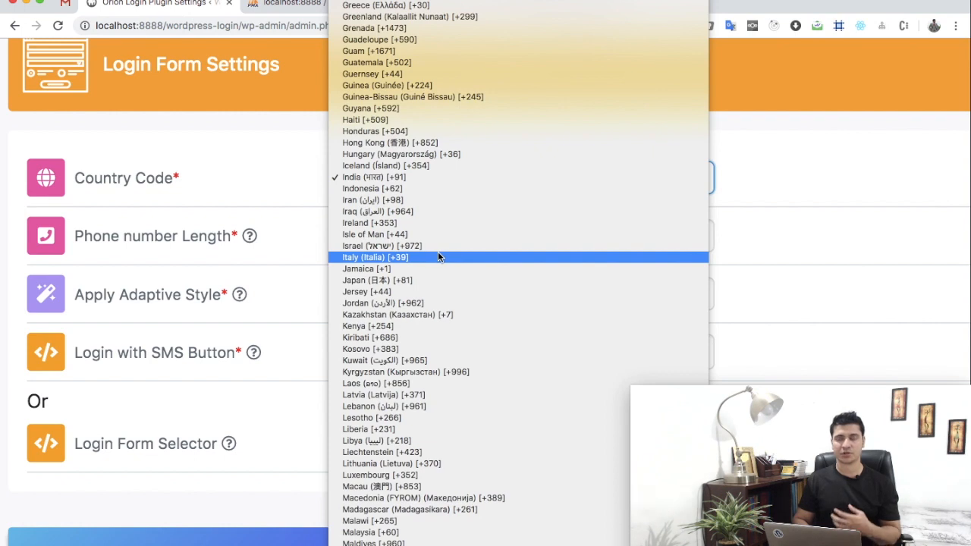
{"action": "left_click", "coordinate": [373, 177]}
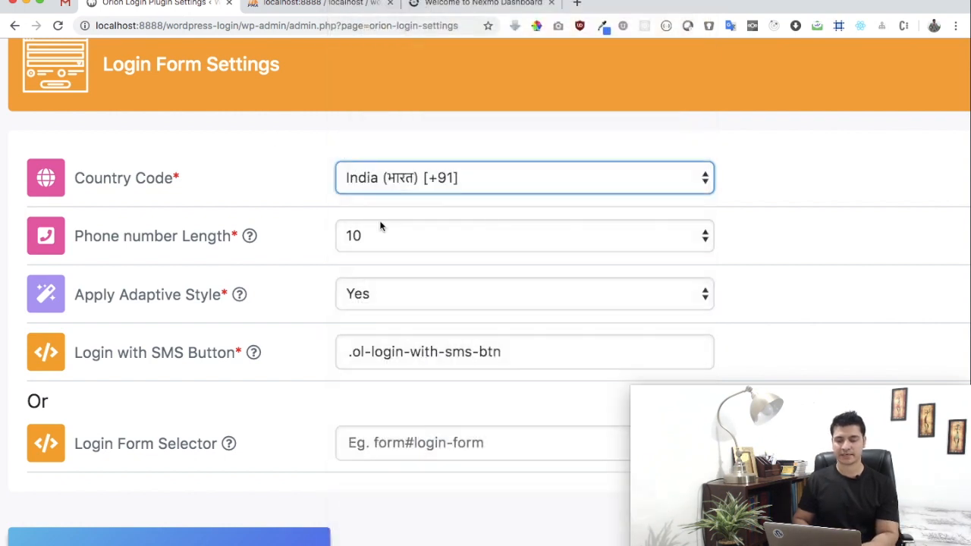
{"action": "left_click", "coordinate": [523, 235]}
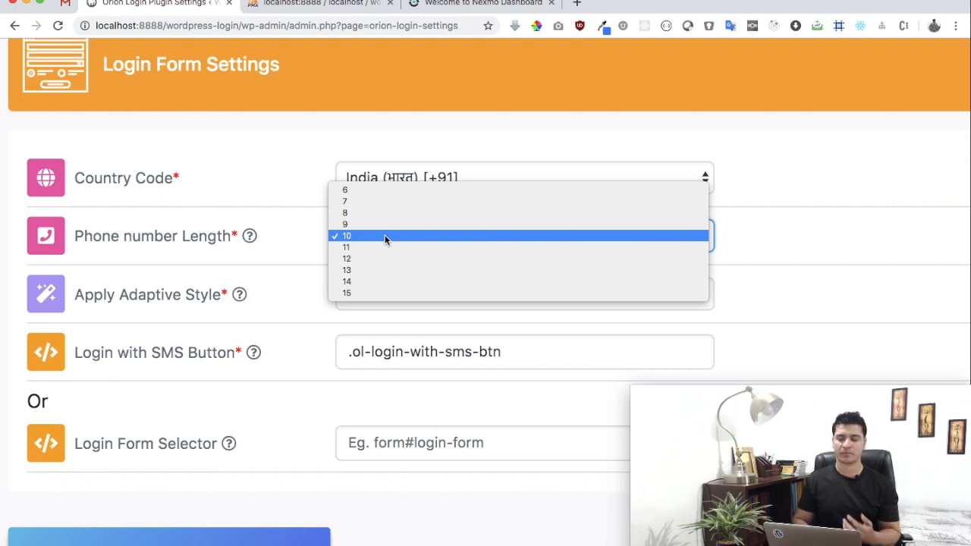
{"action": "left_click", "coordinate": [347, 235]}
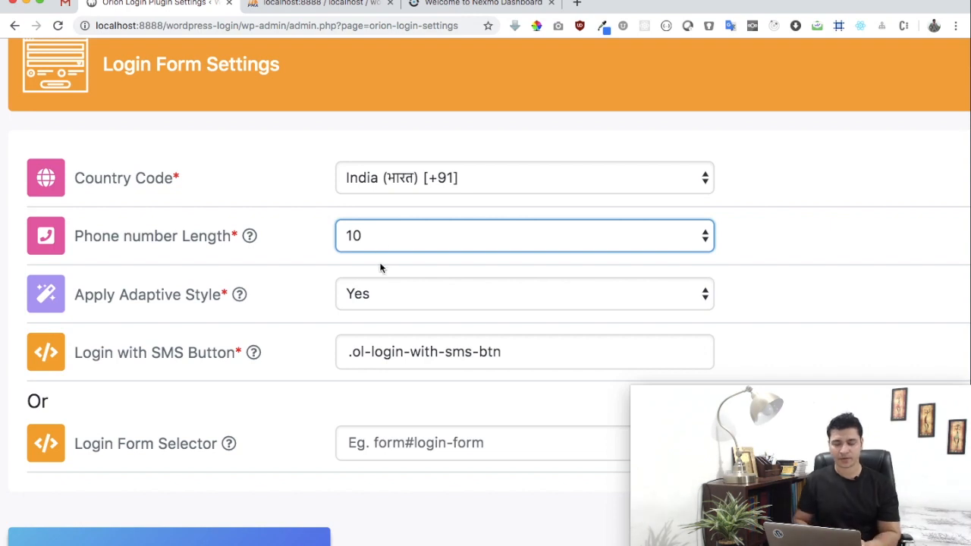
{"action": "mouse_move", "coordinate": [239, 294]}
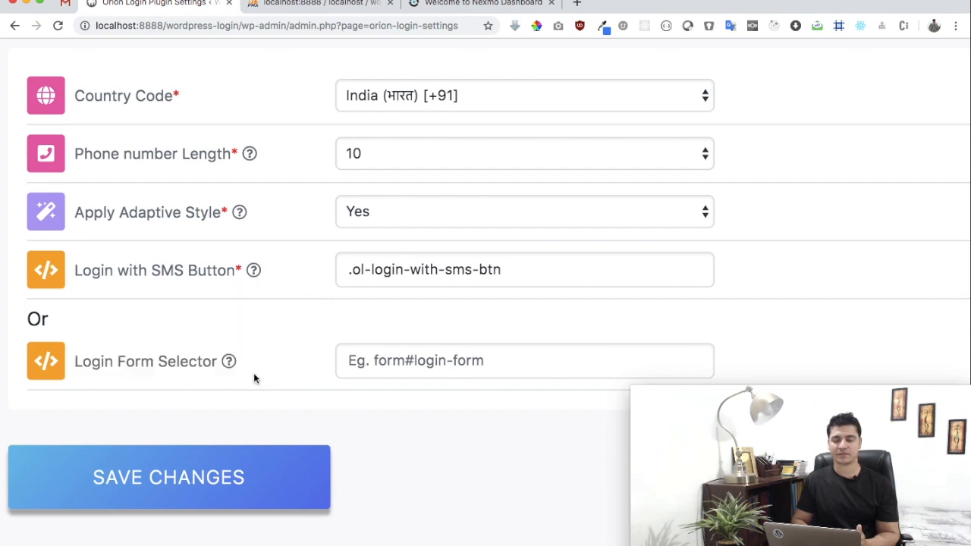
{"action": "mouse_move", "coordinate": [308, 316]}
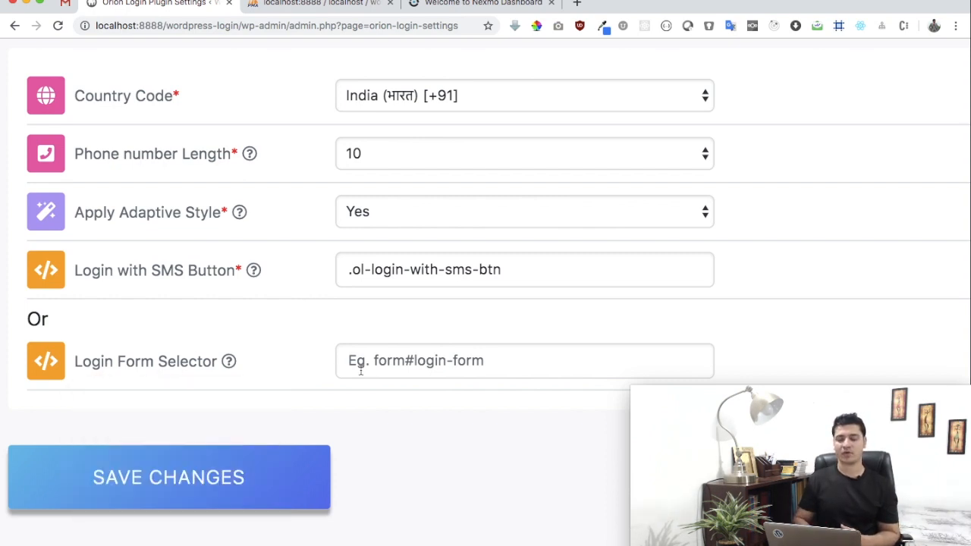
{"action": "left_click", "coordinate": [524, 360]}
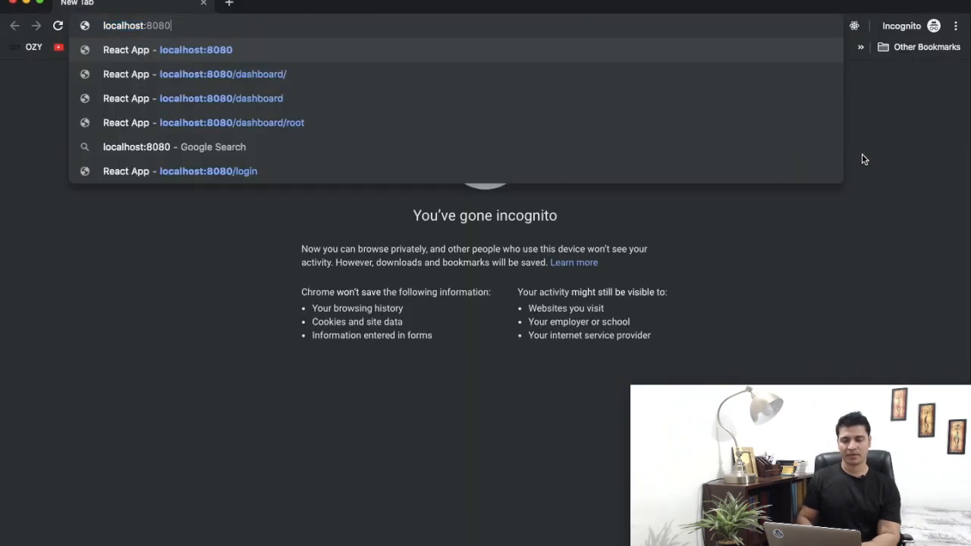
Load localhost:8888/wordpress/wp-admin/ in a new incognito window
{"action": "type", "text": "localhost:8888/wordpress/wp-admin/"}
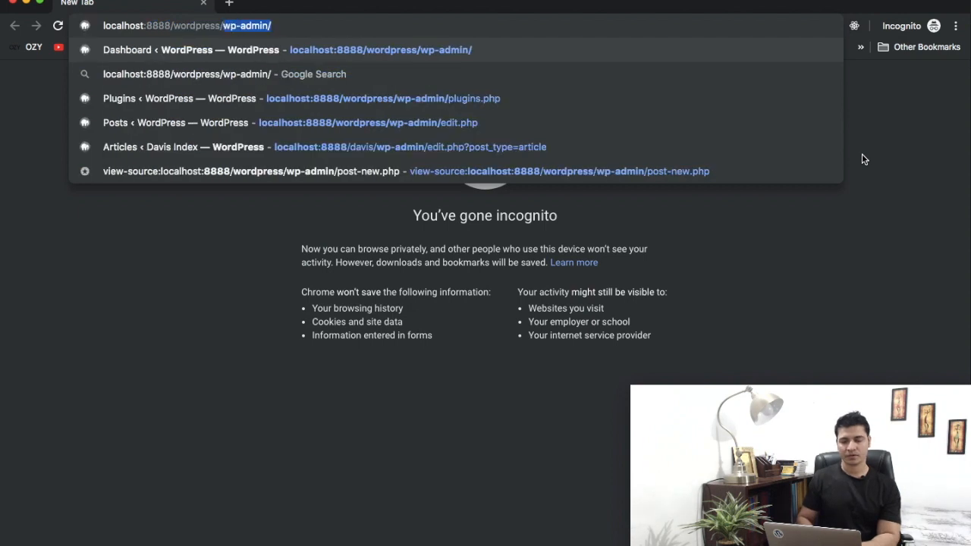
{"action": "type", "text": "wordpress-load"}
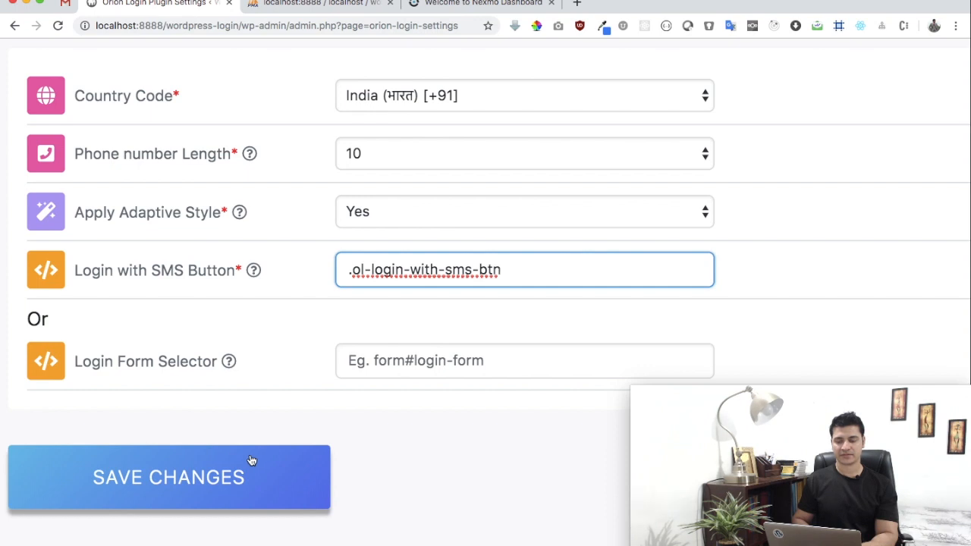
Save the Orion Login With SMS plugin settings
{"action": "left_click", "coordinate": [168, 478]}
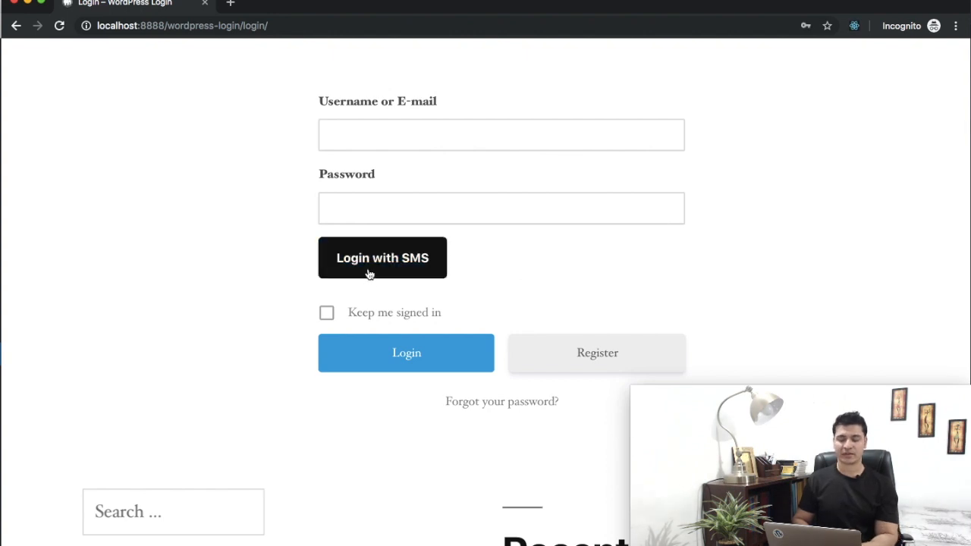
Open the Login With SMS popup, review its heading and +91 phone field, then close it
{"action": "left_click", "coordinate": [382, 258]}
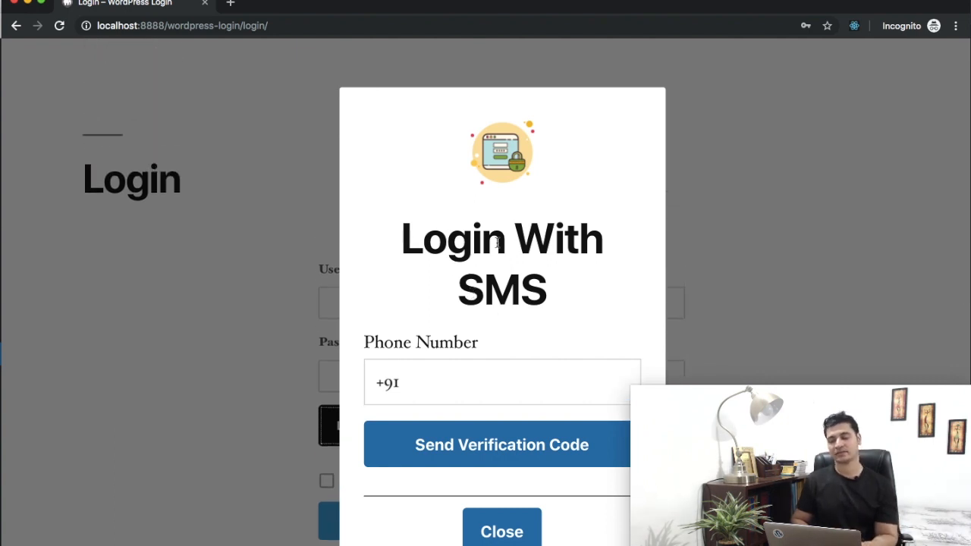
{"action": "double_click", "coordinate": [501, 239]}
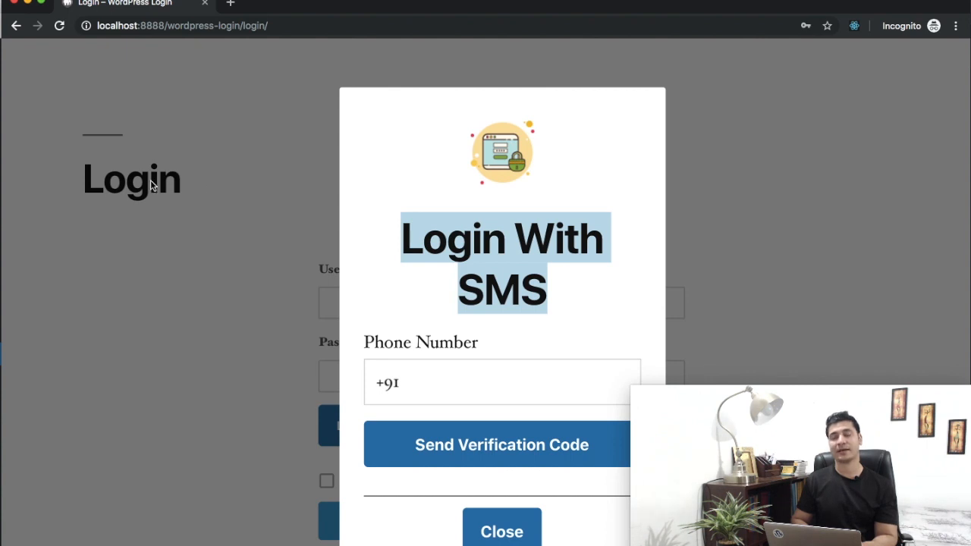
{"action": "scroll", "scroll_direction": "down", "scroll_amount": 3}
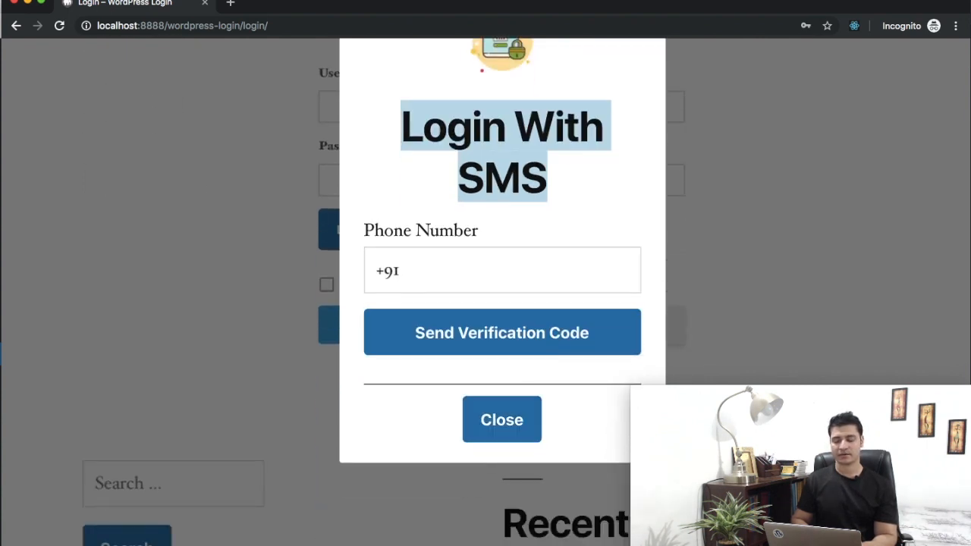
{"action": "mouse_move", "coordinate": [479, 401]}
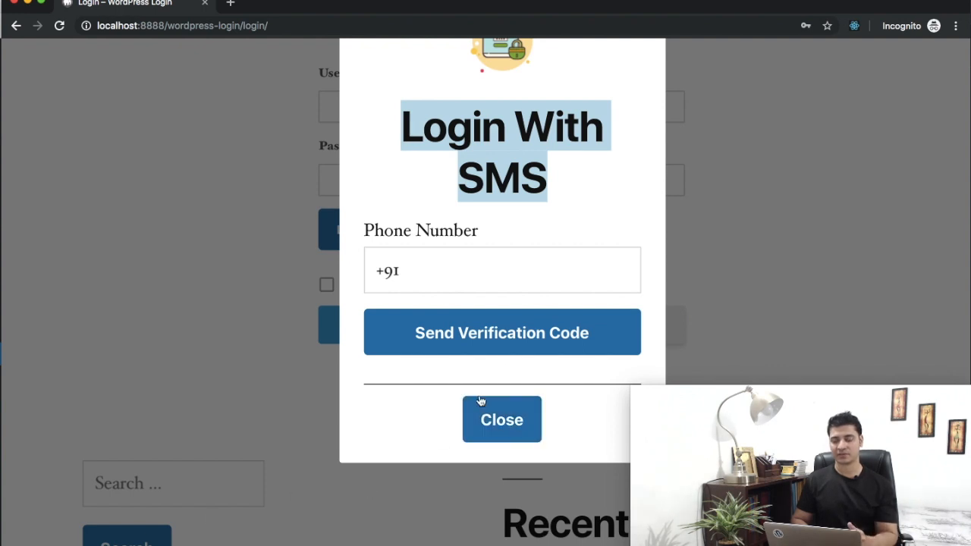
{"action": "left_click", "coordinate": [502, 270]}
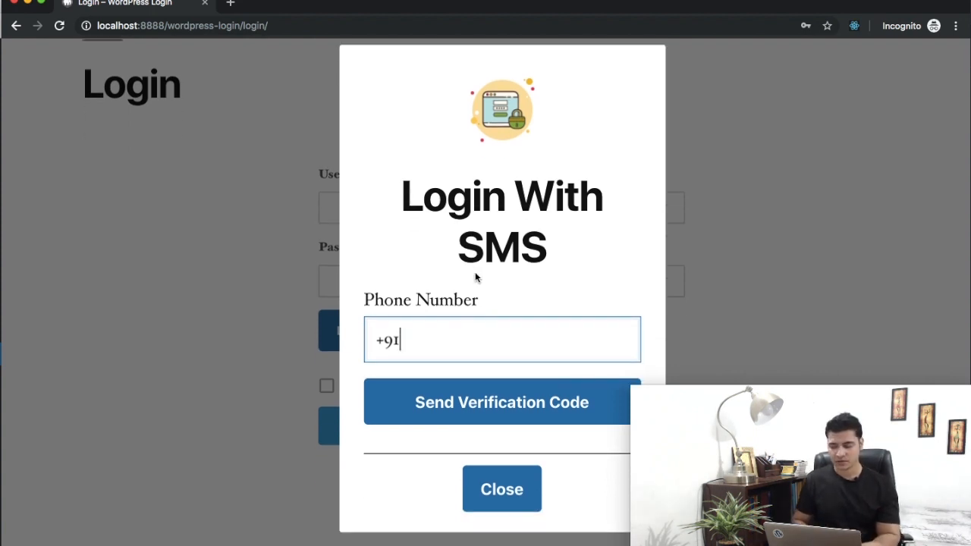
{"action": "scroll", "scroll_direction": "down", "scroll_amount": 3}
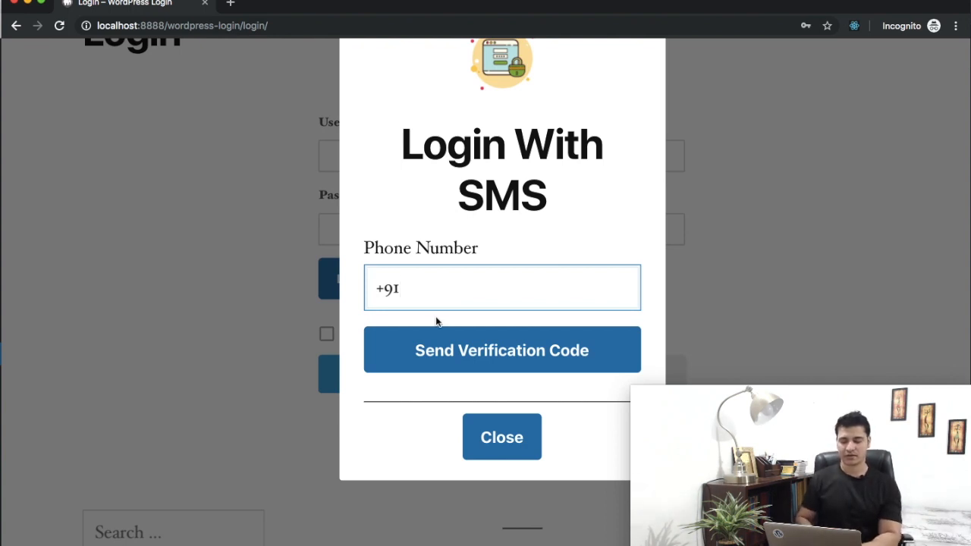
Request a verification code for the too-short number 787878 and see it refused
{"action": "left_click", "coordinate": [501, 350]}
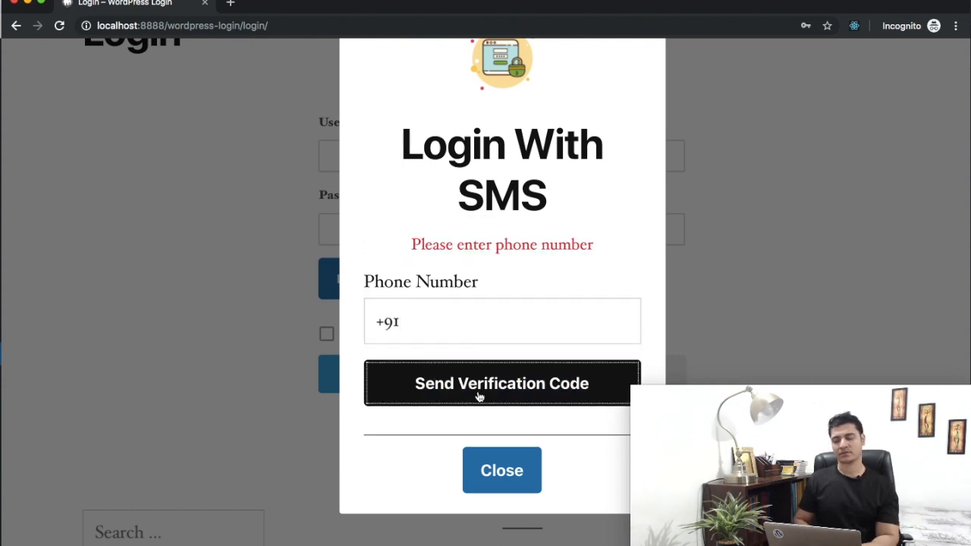
{"action": "mouse_move", "coordinate": [490, 264]}
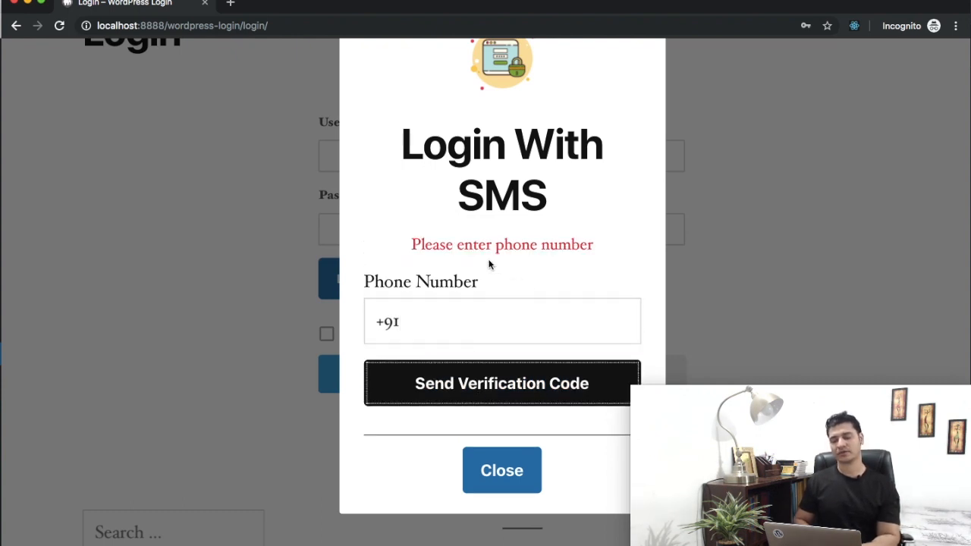
{"action": "mouse_move", "coordinate": [484, 296]}
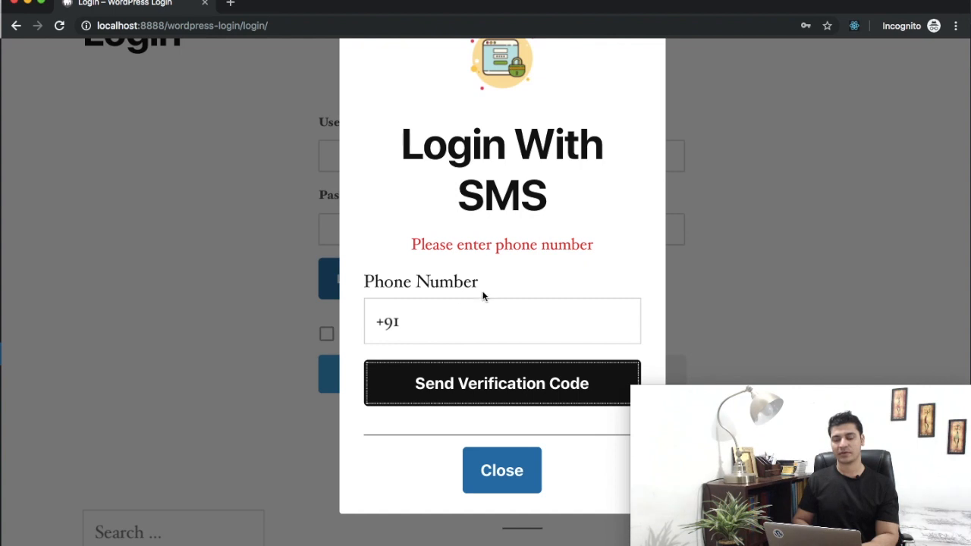
{"action": "type", "text": "787878"}
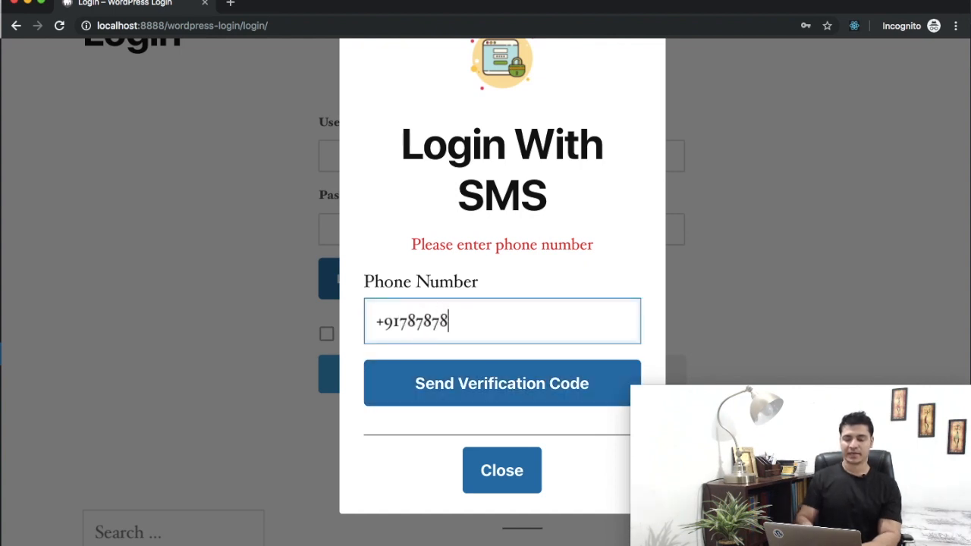
{"action": "left_click", "coordinate": [502, 384]}
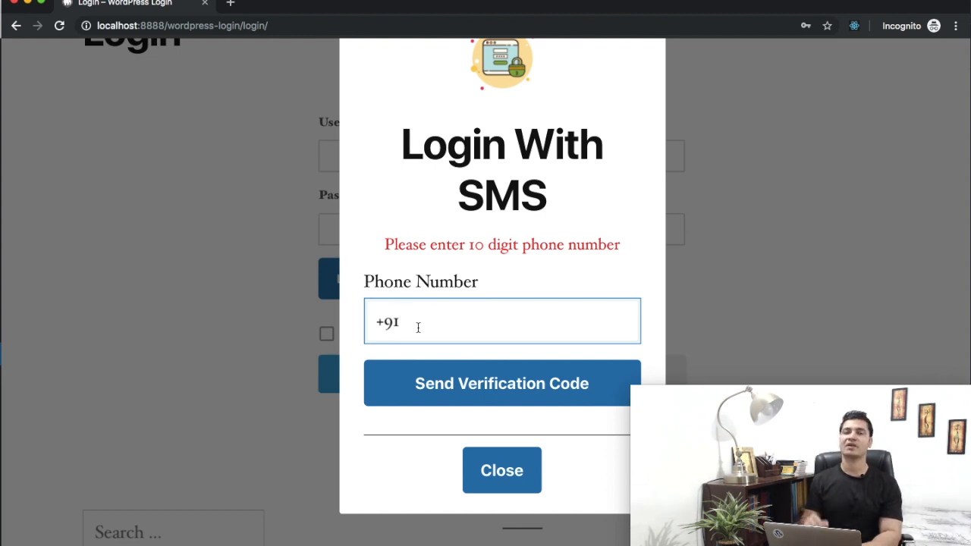
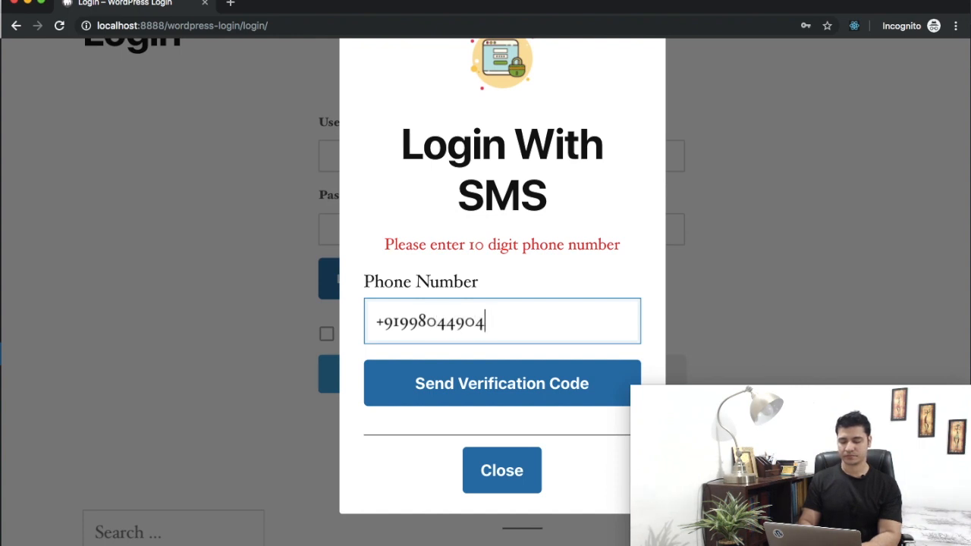
{"action": "left_click", "coordinate": [501, 383]}
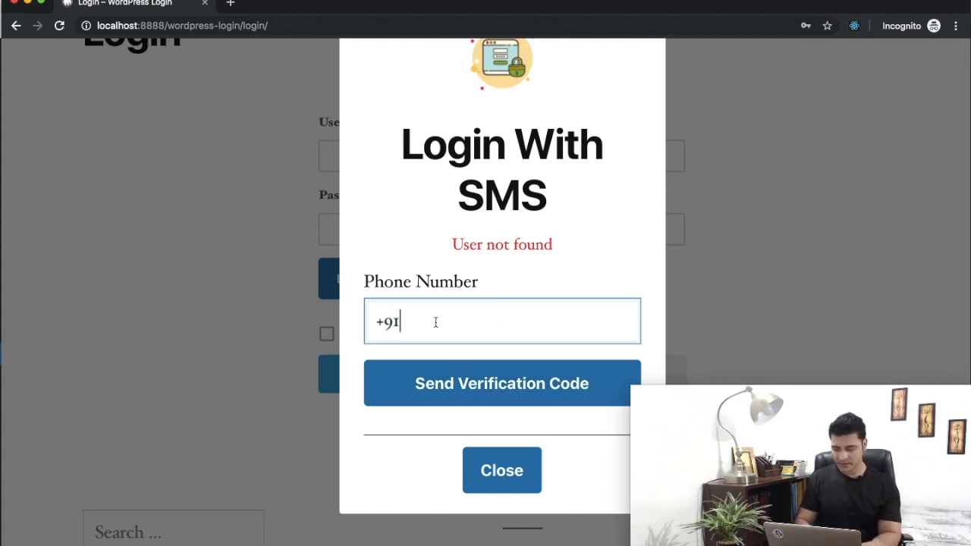
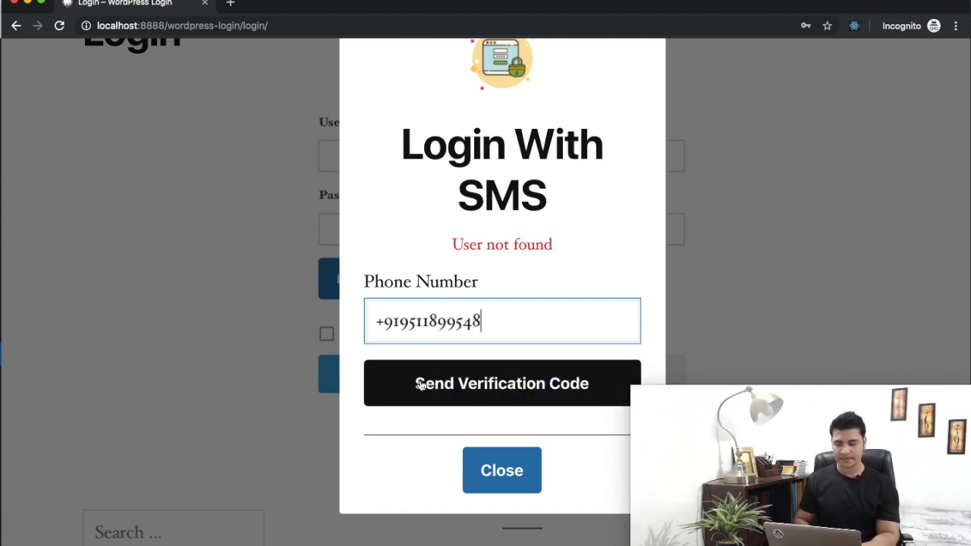
{"action": "left_click", "coordinate": [502, 383]}
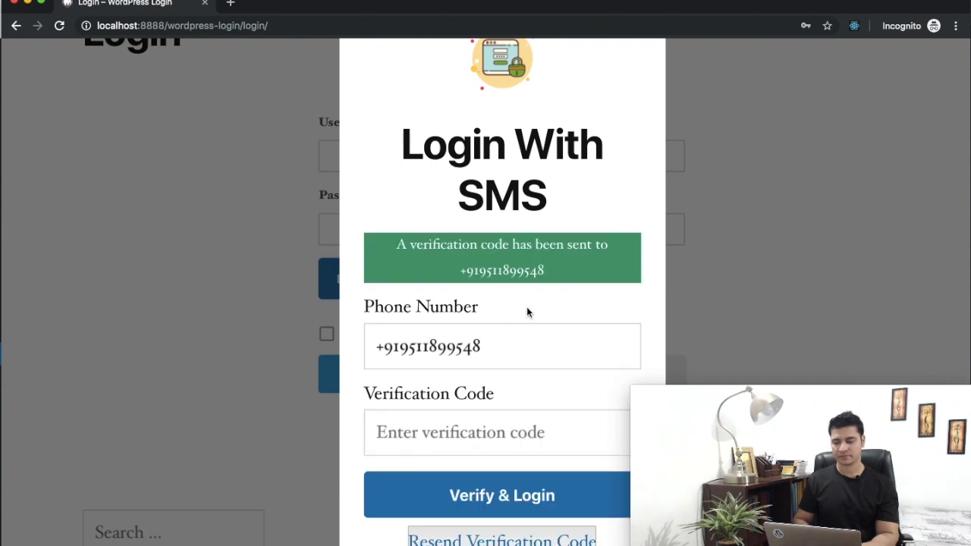
{"action": "mouse_move", "coordinate": [499, 298]}
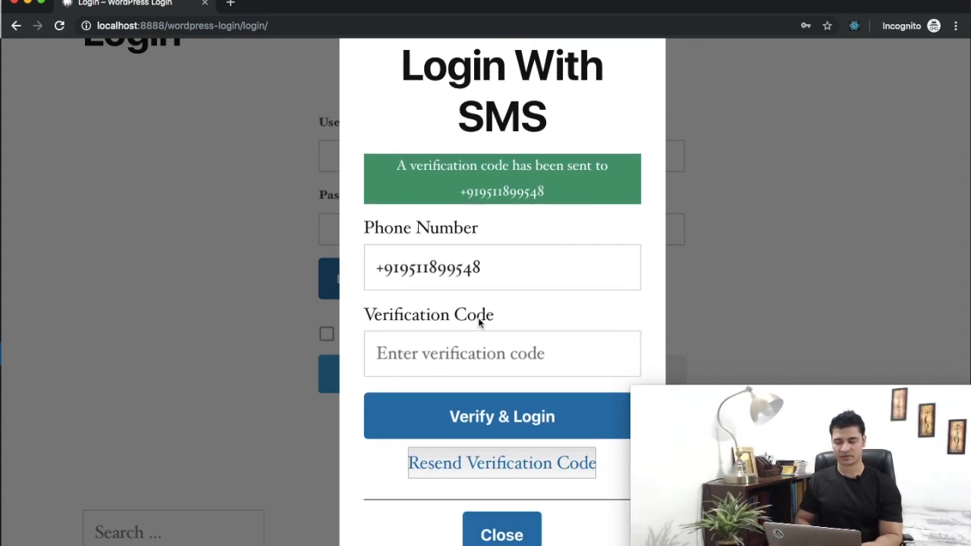
Submit Verify & Login empty, then with a code that is rejected as invalid
{"action": "left_click", "coordinate": [502, 416]}
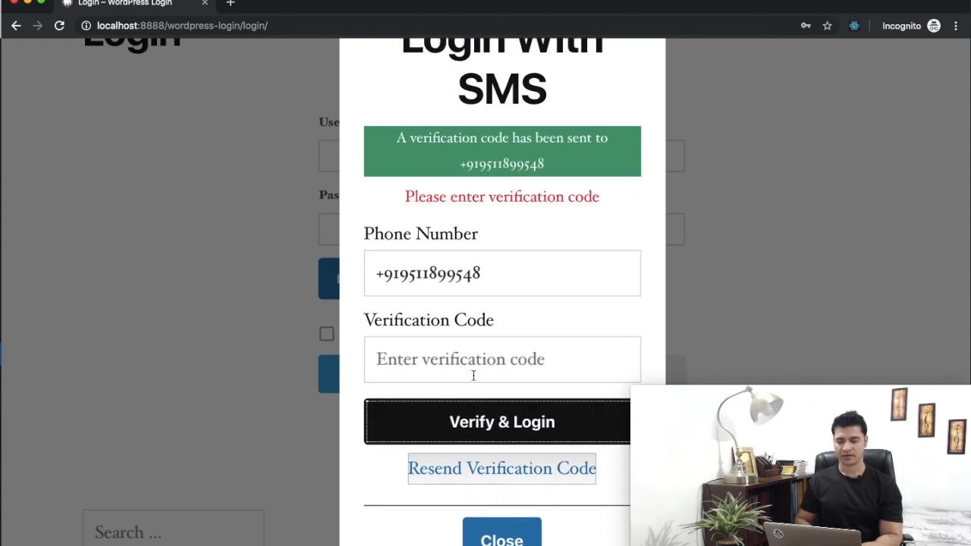
{"action": "left_click", "coordinate": [501, 359]}
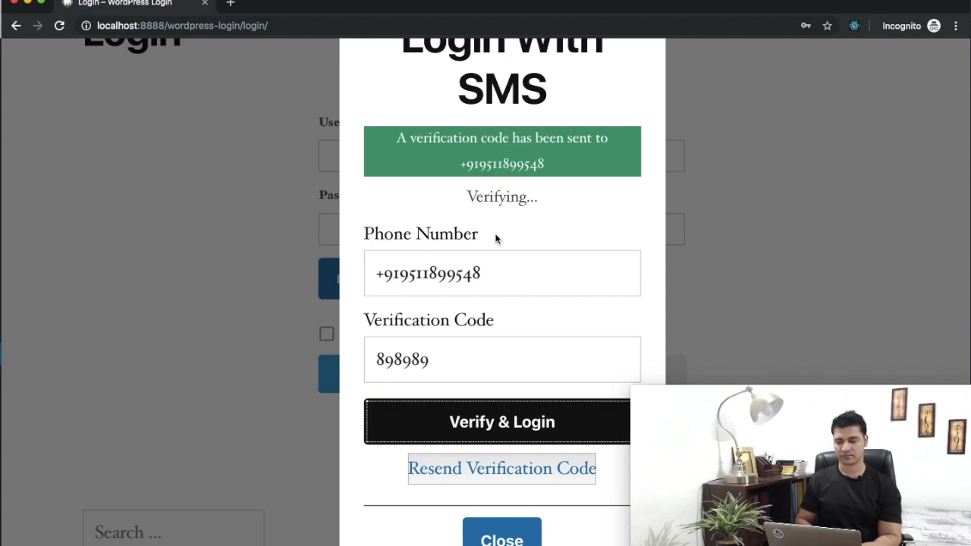
{"action": "left_click", "coordinate": [502, 422]}
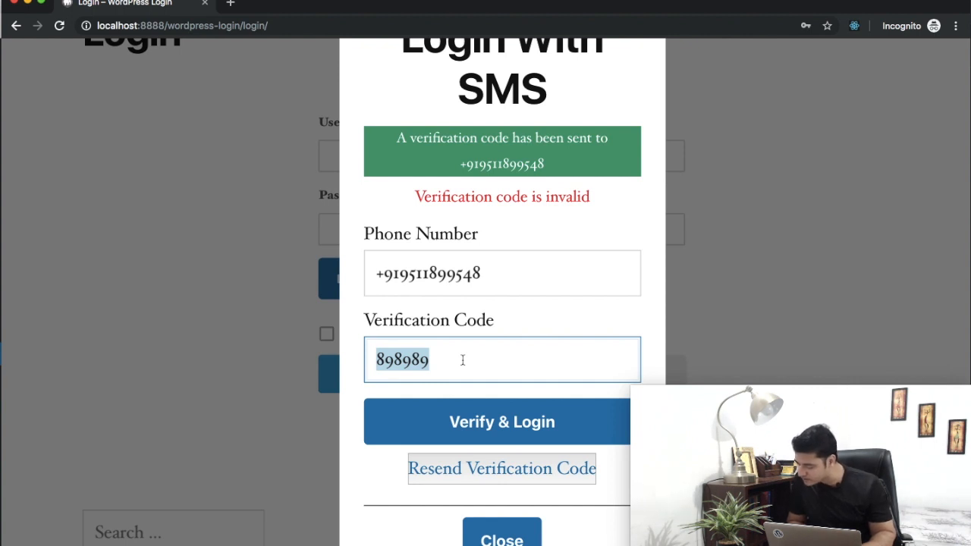
{"action": "left_click", "coordinate": [500, 359]}
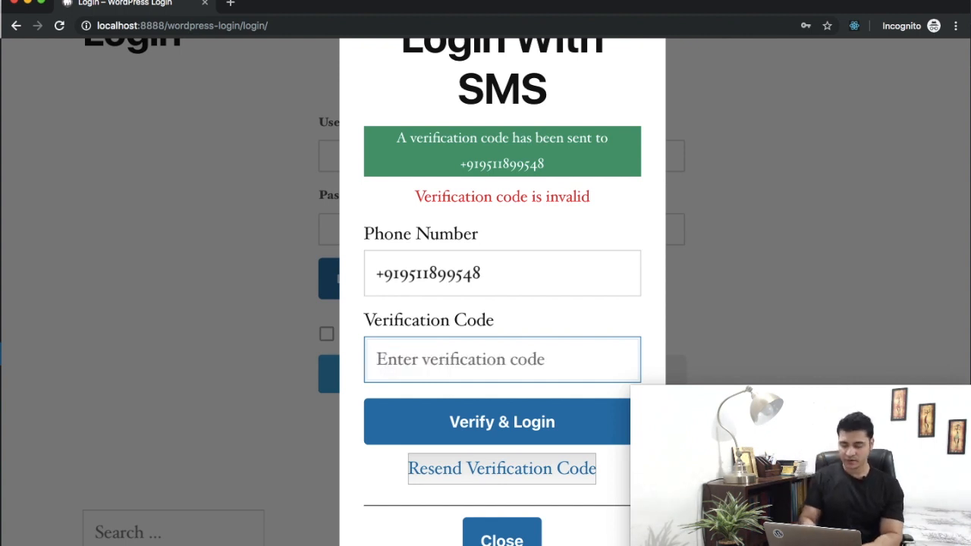
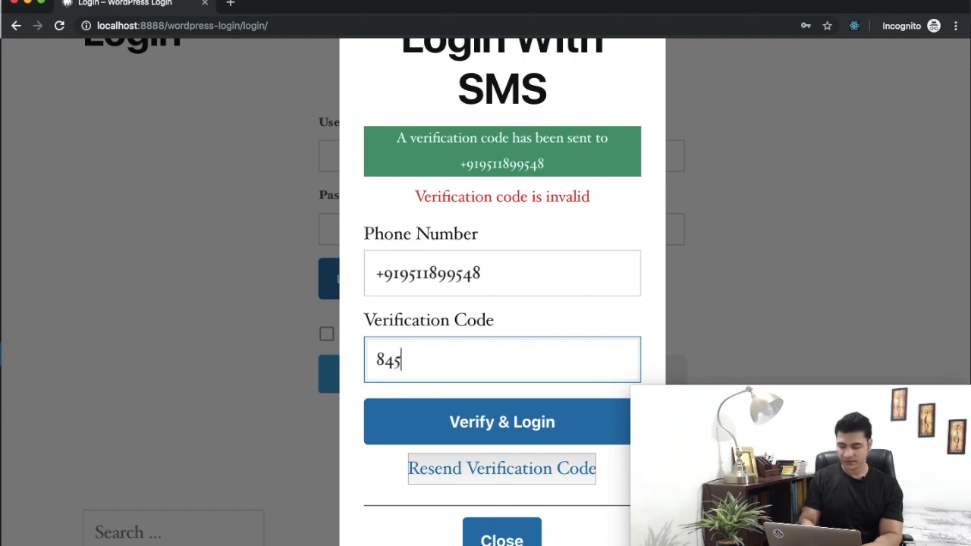
{"action": "left_click", "coordinate": [501, 422]}
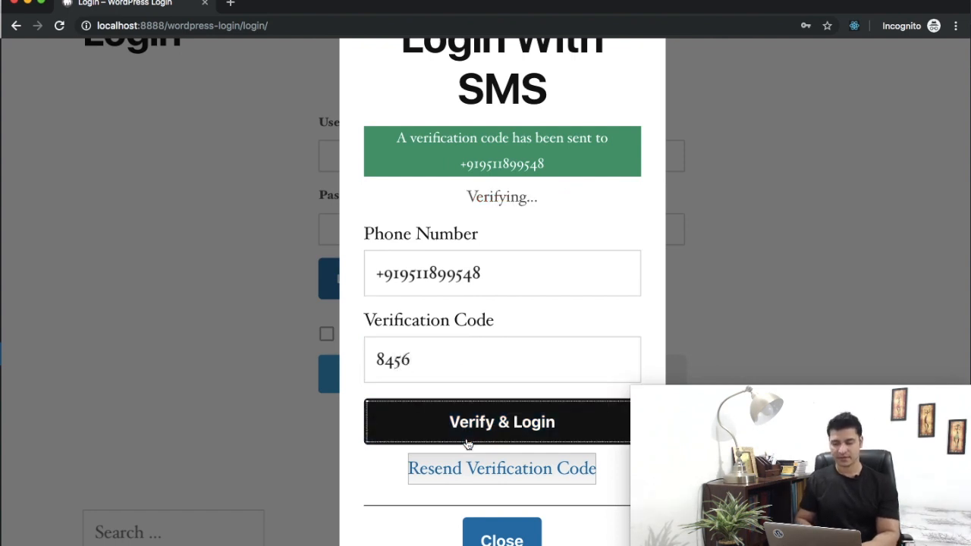
Submit the new SMS code with Verify & Login to sign in
{"action": "left_click", "coordinate": [502, 422]}
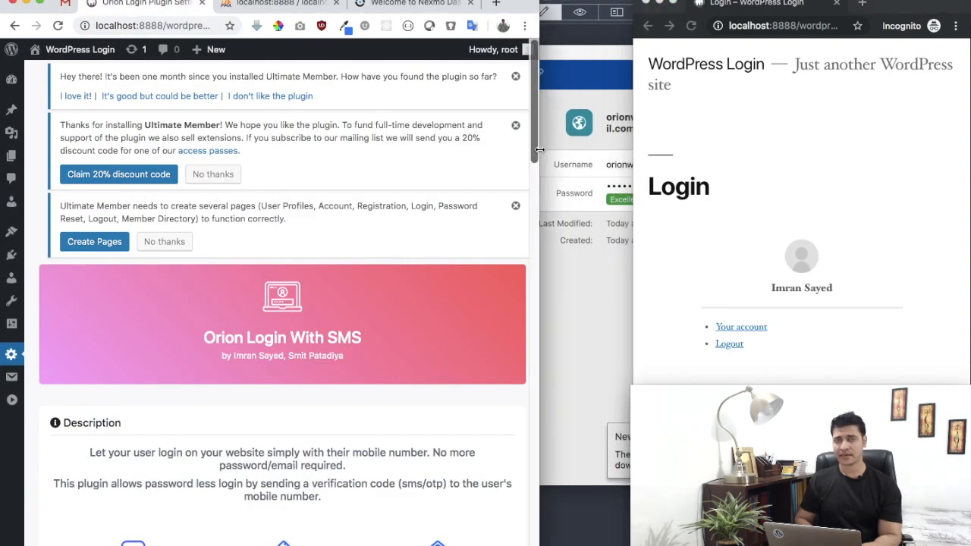
Scroll the Orion Login With SMS settings down to the SMS API Configuration section
{"action": "scroll", "scroll_direction": "down", "scroll_amount": 3}
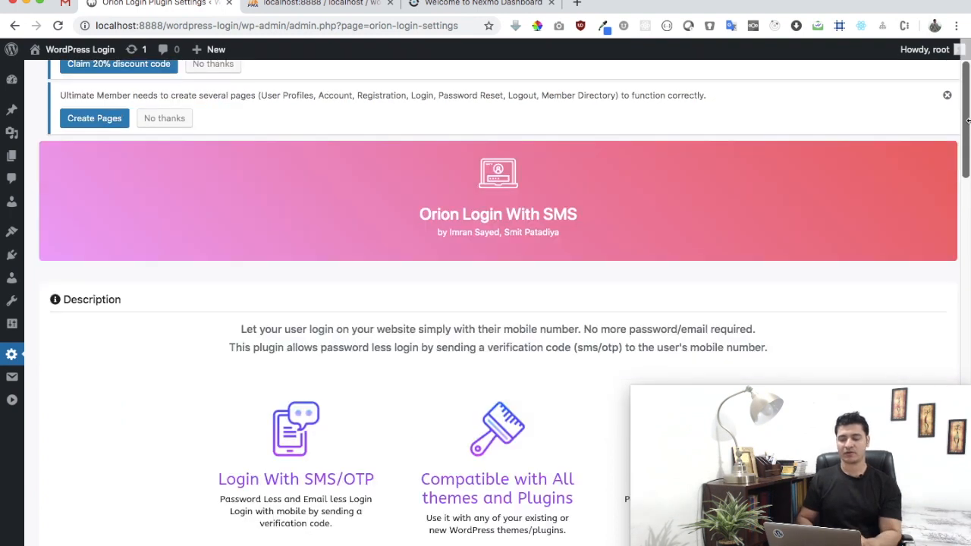
{"action": "scroll", "scroll_direction": "down", "scroll_amount": 3}
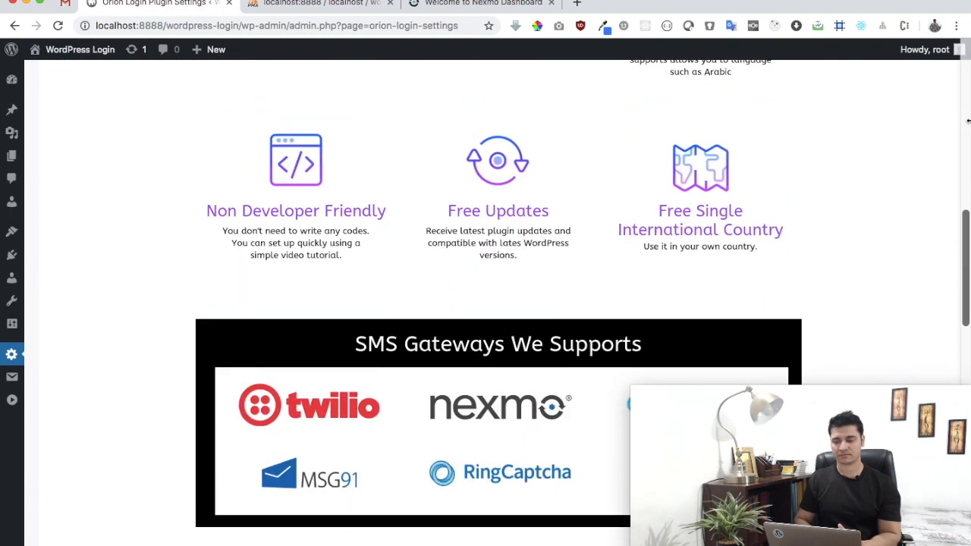
{"action": "scroll", "scroll_direction": "down", "scroll_amount": 3}
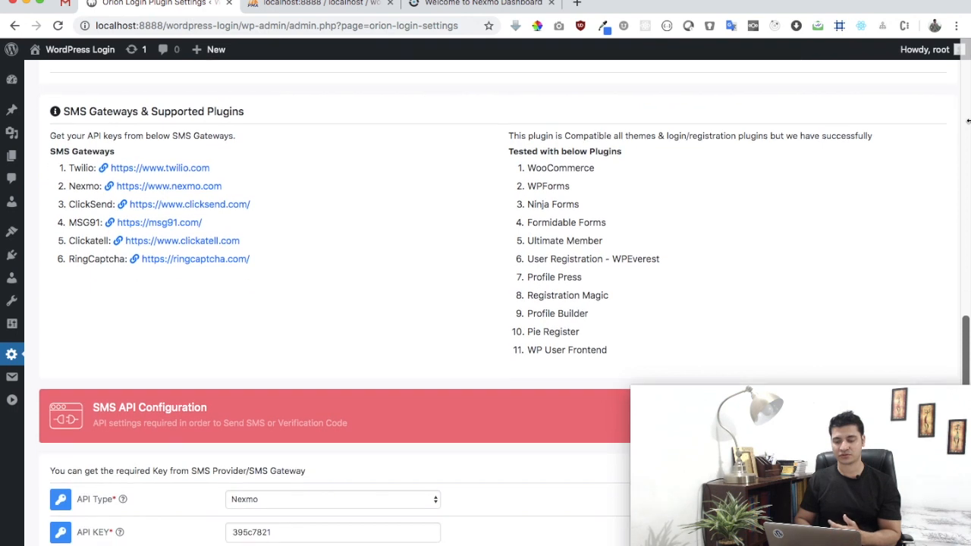
{"action": "scroll", "scroll_direction": "down", "scroll_amount": 3}
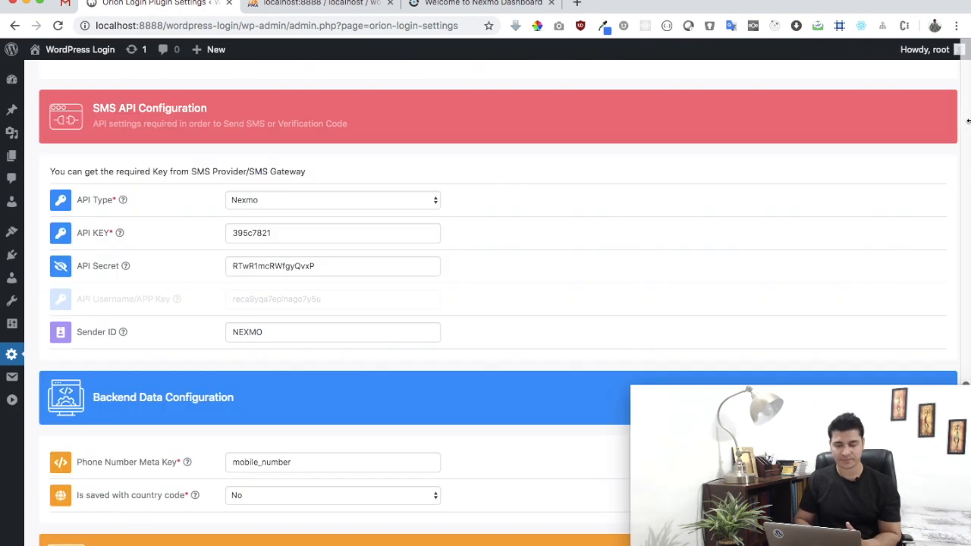
{"action": "scroll", "scroll_direction": "down", "scroll_amount": 3}
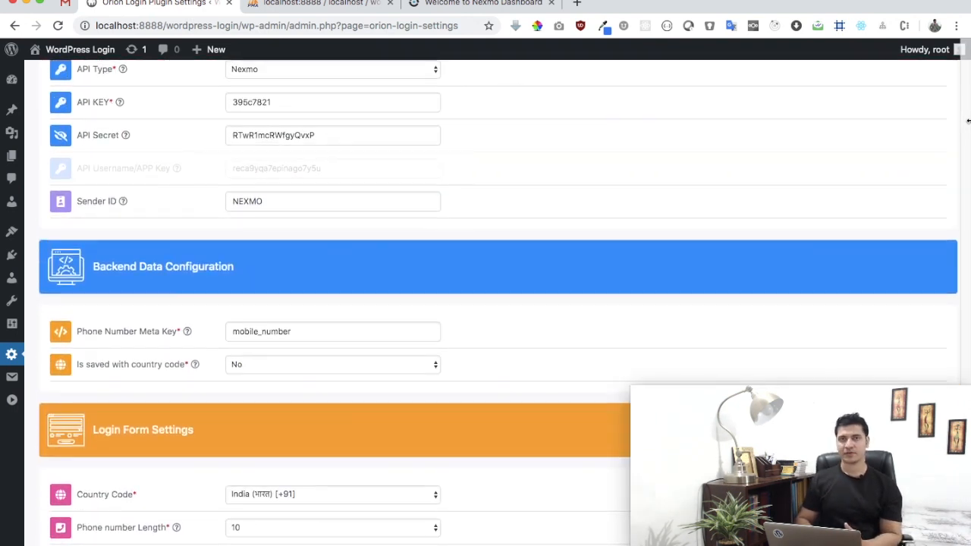